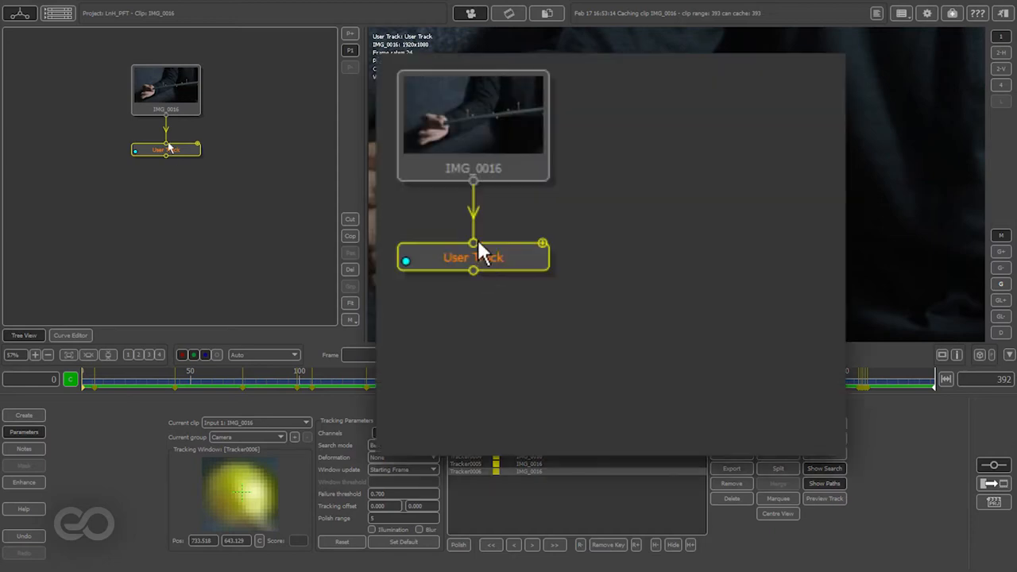
# Add a Camera Solver below the User Track with a Known focal length of 50 mm.
pyautogui.rightClick(474, 258)
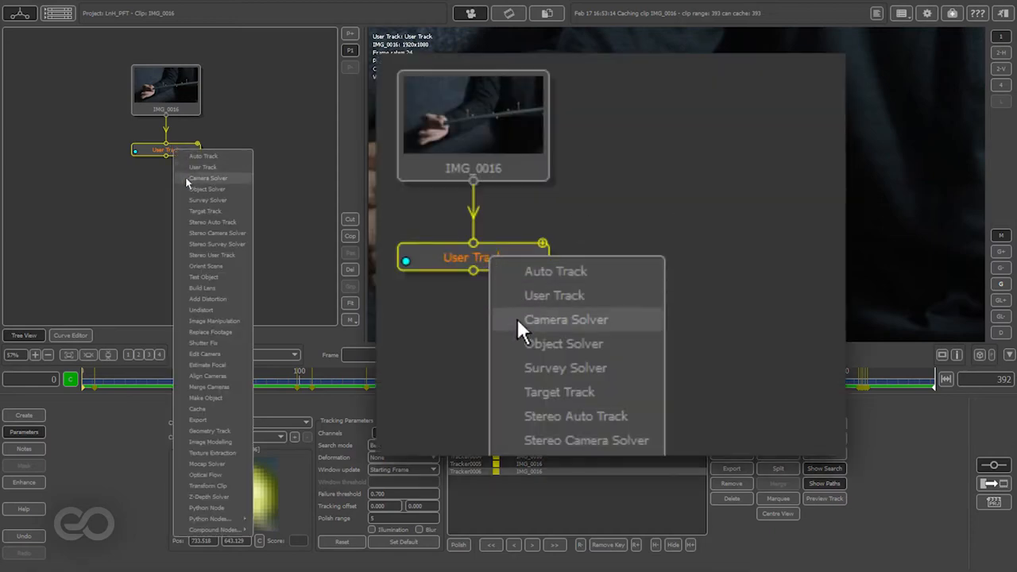
pyautogui.click(566, 318)
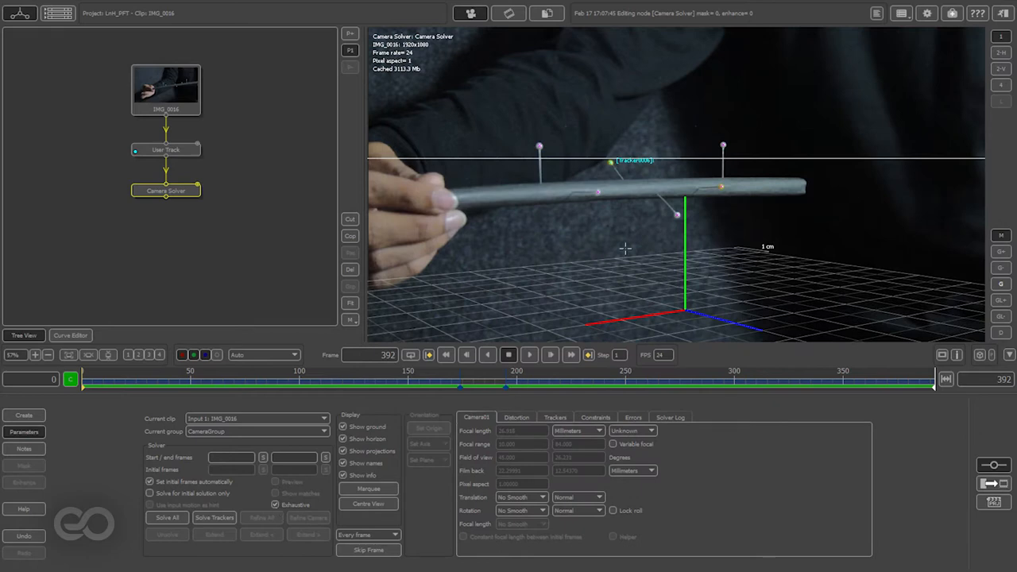
pyautogui.moveTo(585, 181)
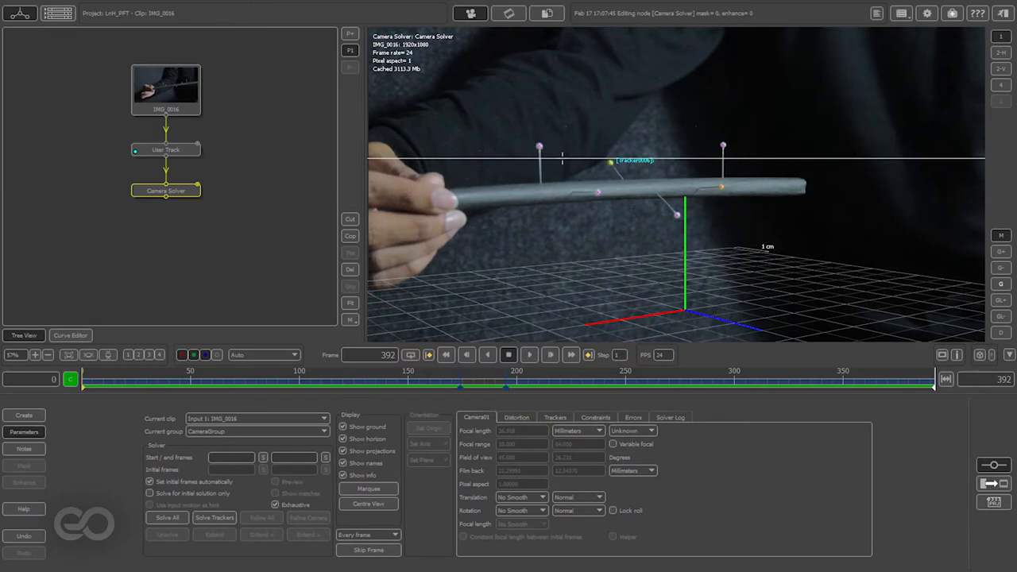
pyautogui.moveTo(665, 263)
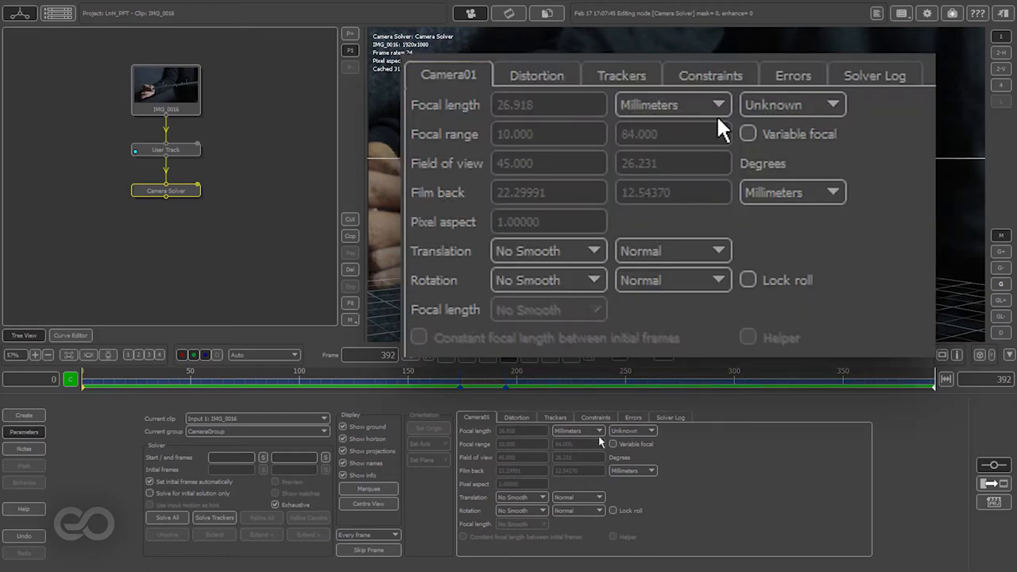
pyautogui.moveTo(811, 119)
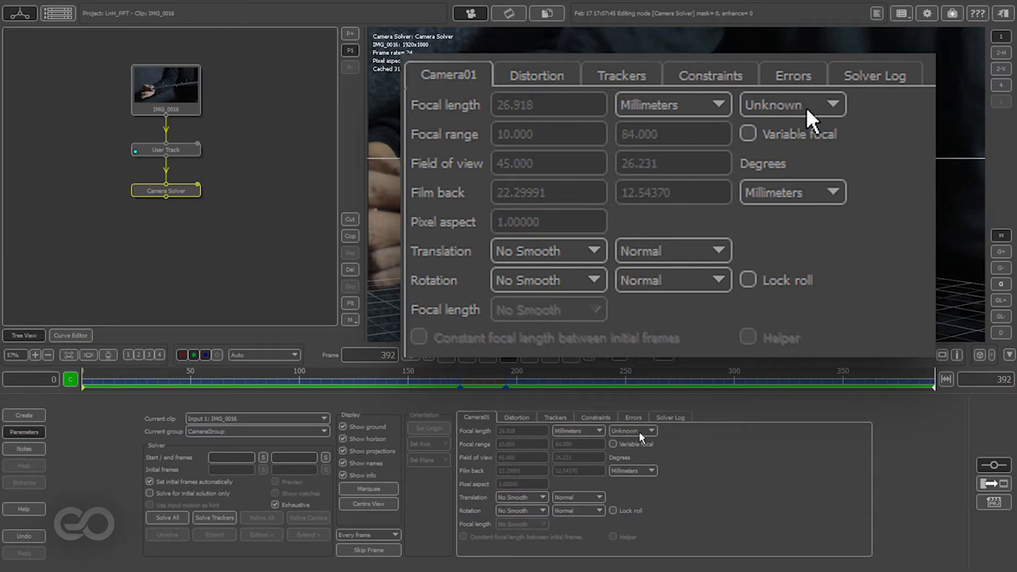
pyautogui.click(792, 105)
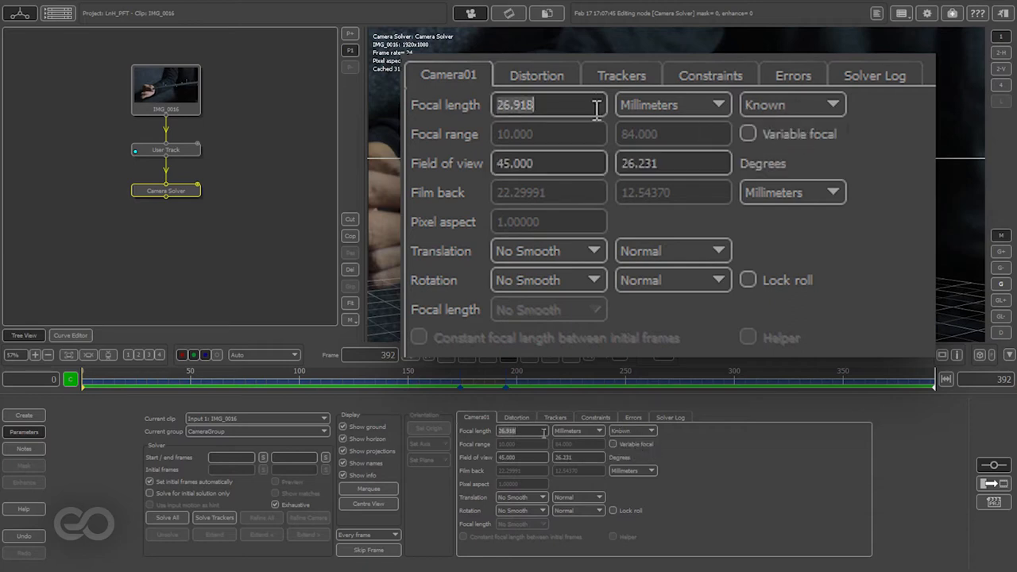
pyautogui.write('50.000')
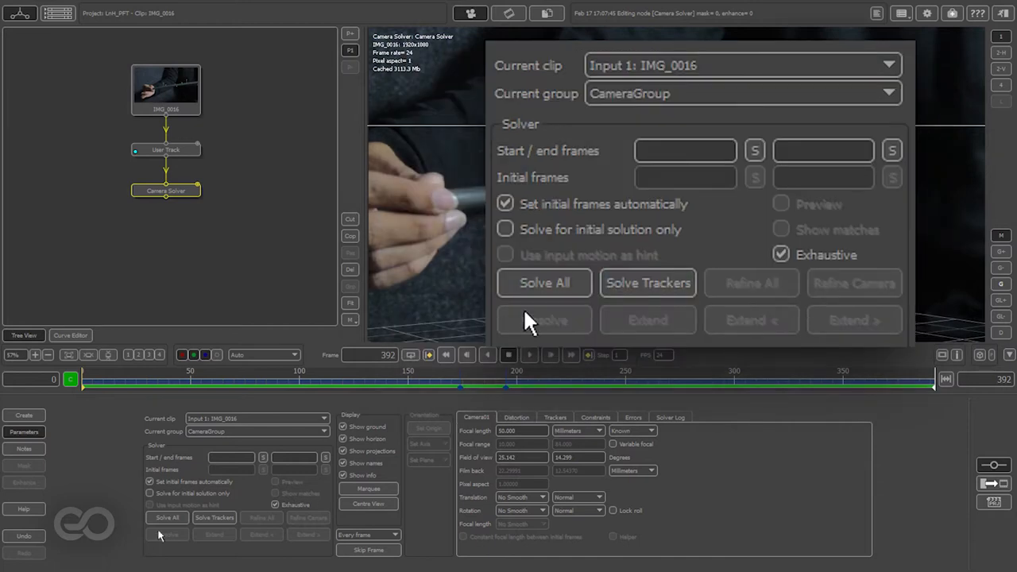
# Solve All for the clip, then show every tracker's error curve fitted to view.
pyautogui.click(544, 283)
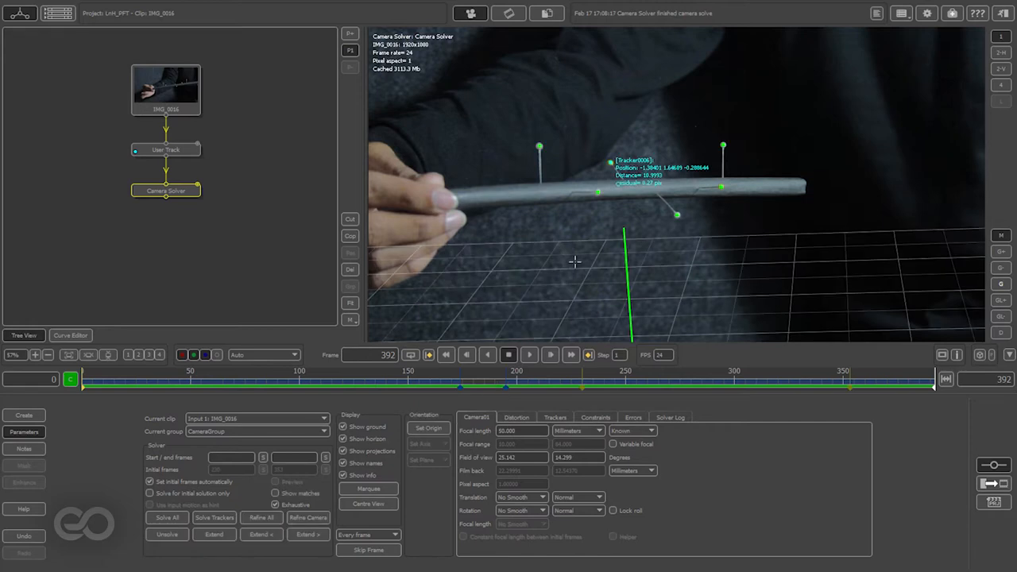
pyautogui.moveTo(575, 264)
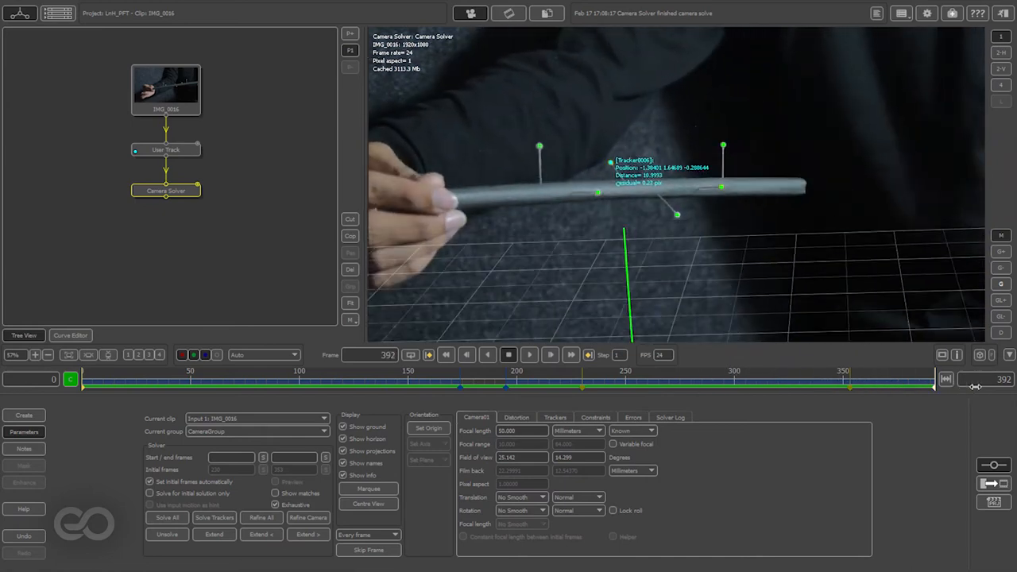
pyautogui.click(633, 417)
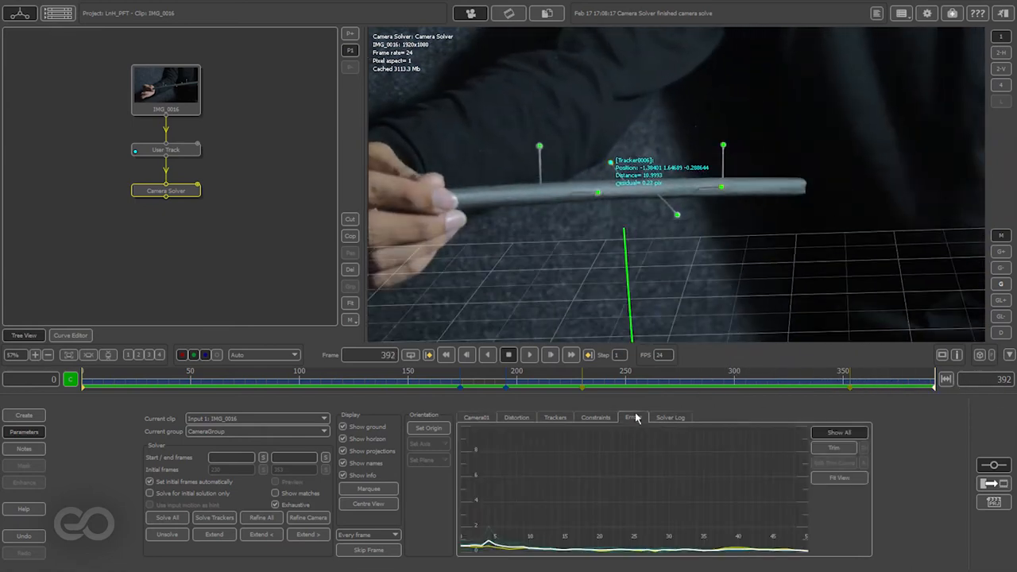
pyautogui.click(632, 416)
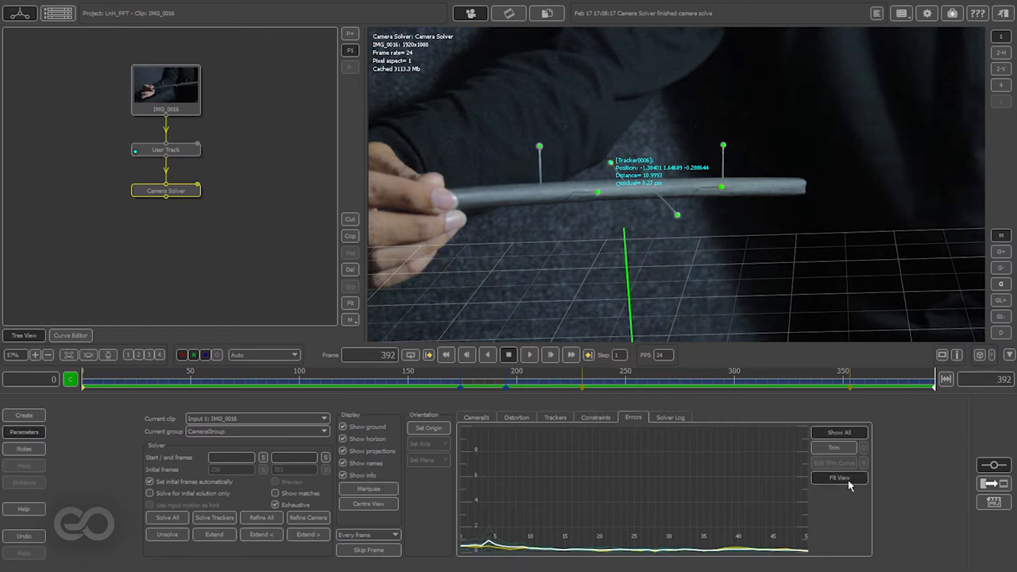
pyautogui.click(839, 476)
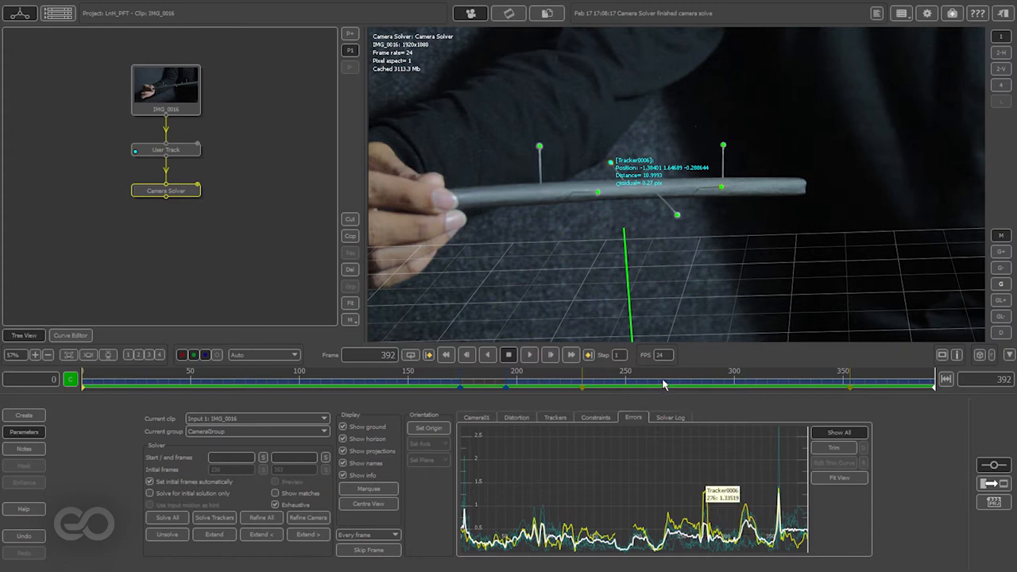
pyautogui.click(682, 378)
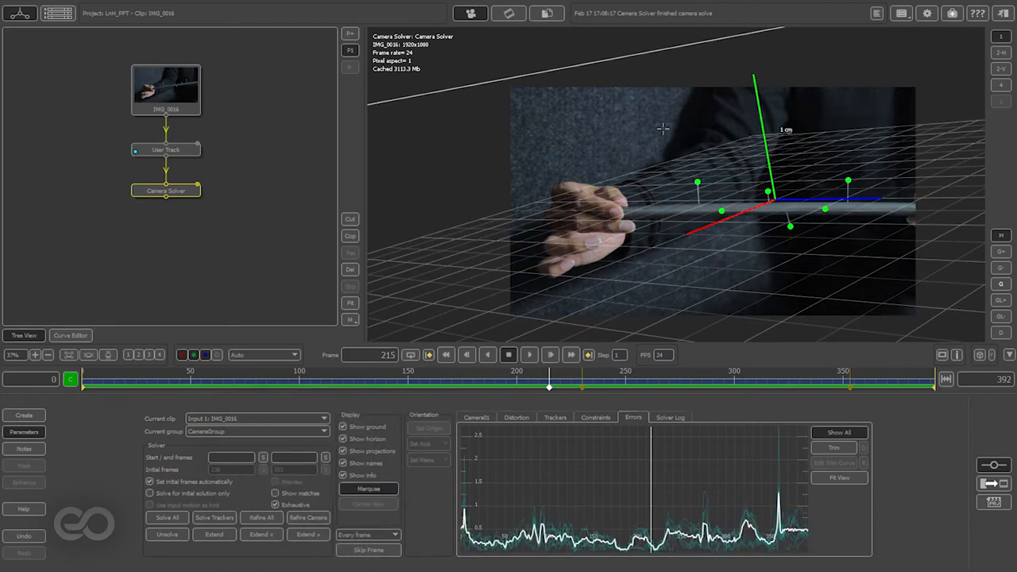
pyautogui.moveTo(643, 243)
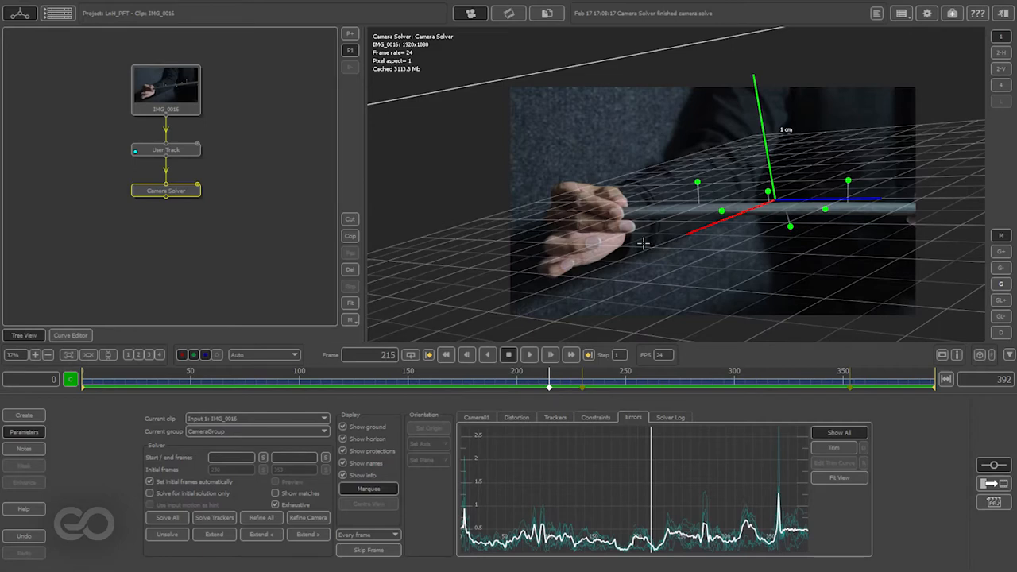
pyautogui.moveTo(703, 322)
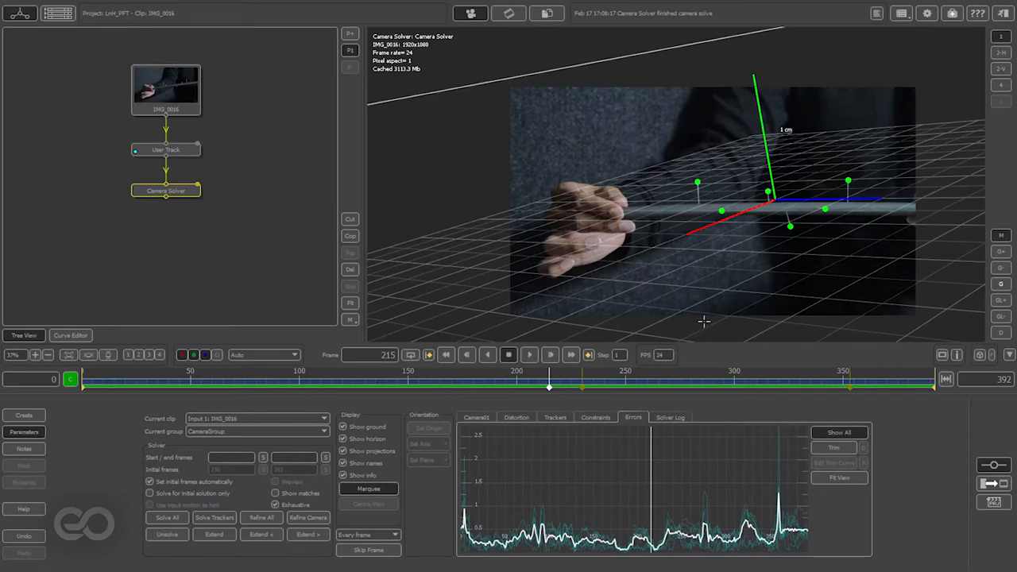
pyautogui.moveTo(548, 386); pyautogui.dragTo(238, 387)
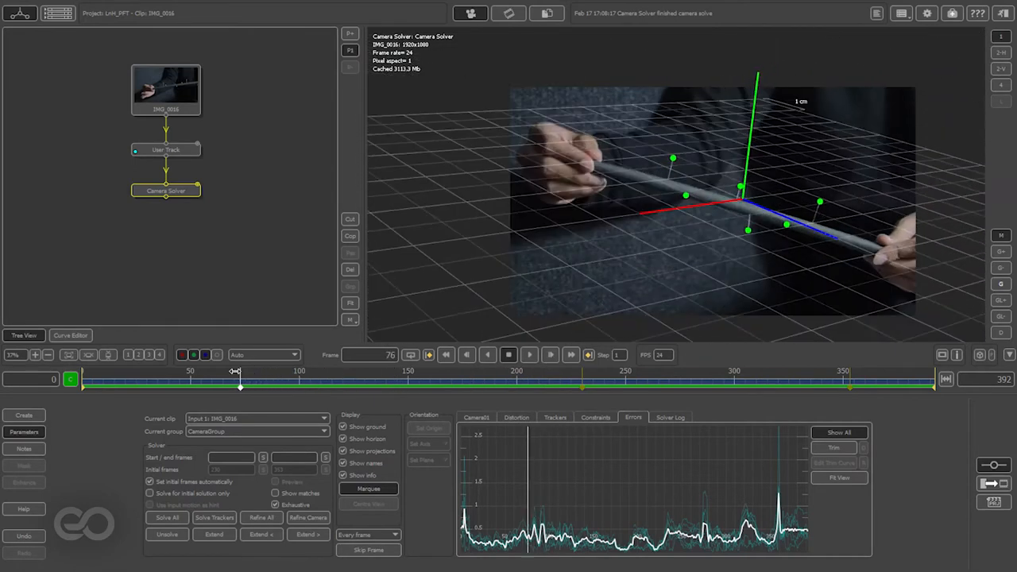
pyautogui.moveTo(240, 384); pyautogui.dragTo(302, 385)
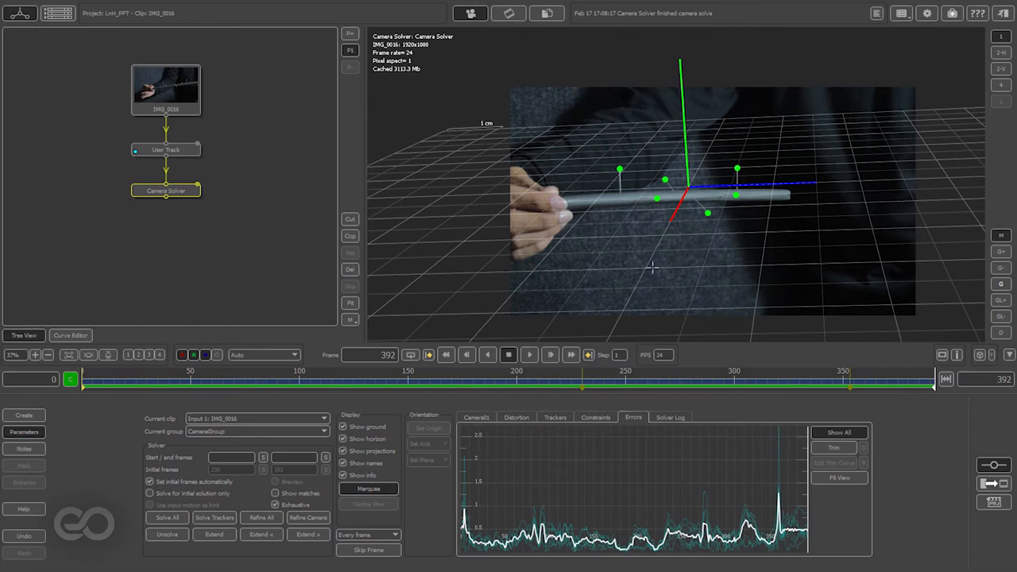
pyautogui.moveTo(718, 201)
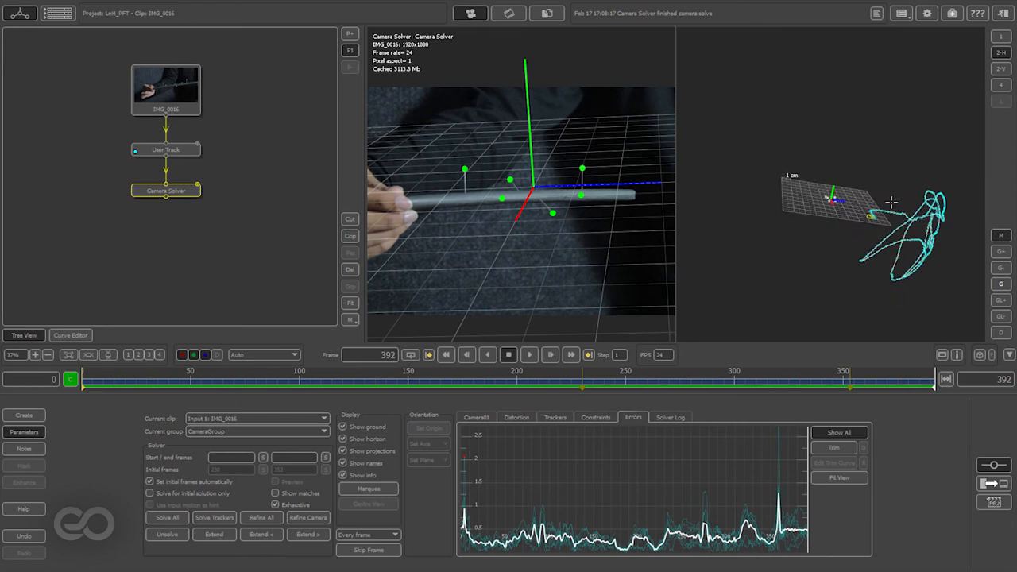
pyautogui.click(183, 383)
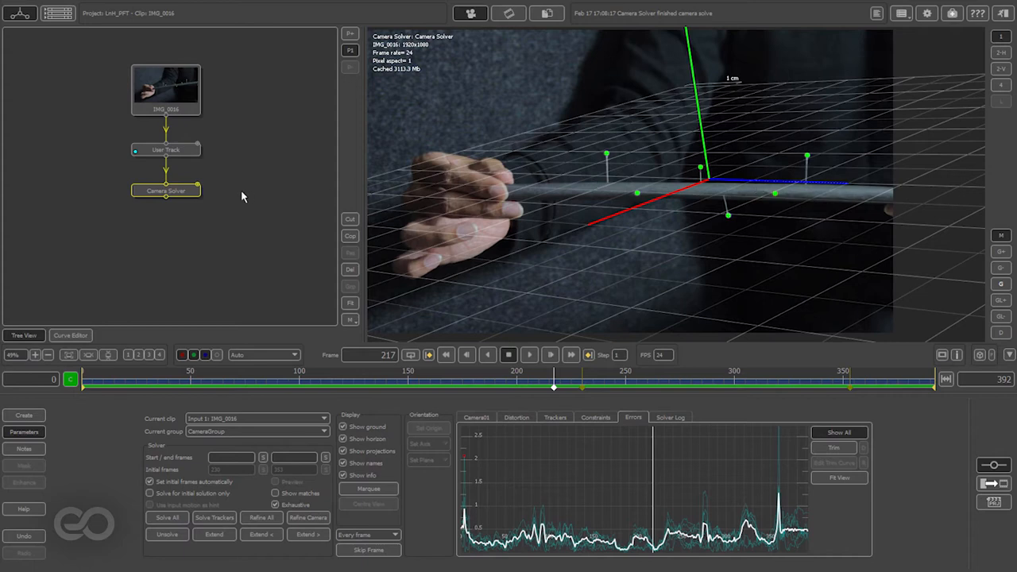
# Add an Orient Scene node after the Camera Solver with Edit mode set to Translate.
pyautogui.rightClick(166, 190)
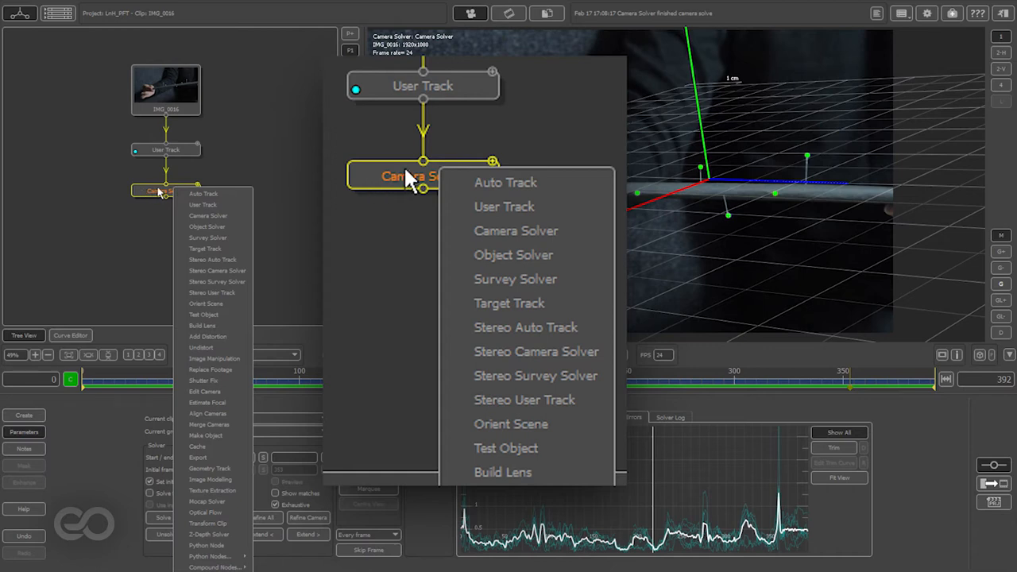
pyautogui.click(512, 423)
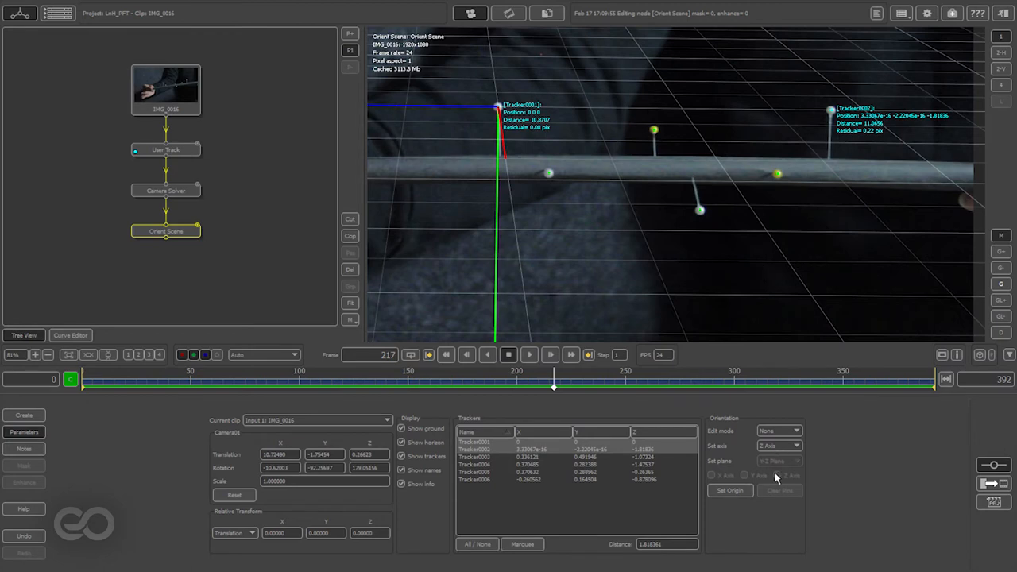
pyautogui.click(794, 429)
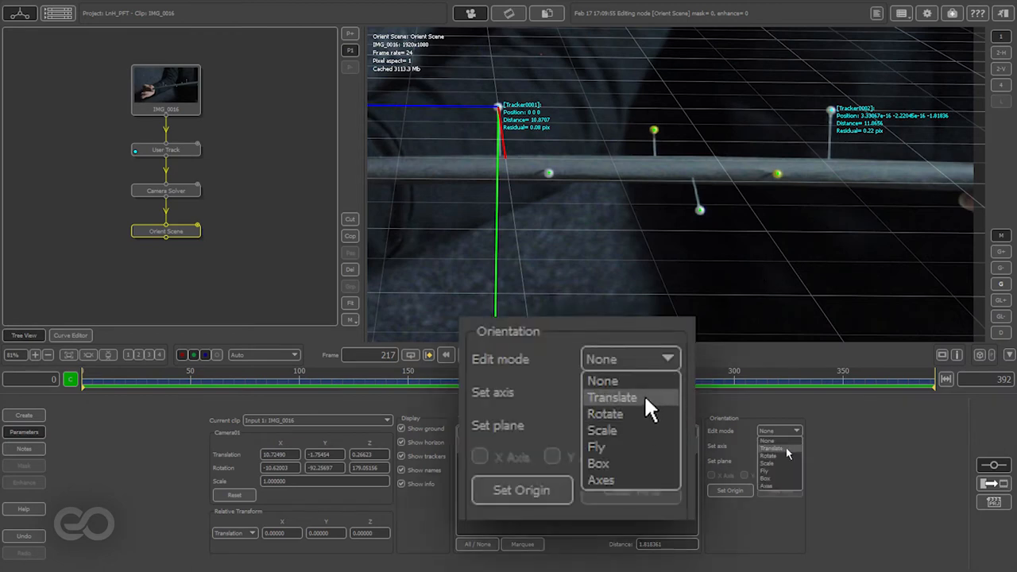
pyautogui.click(610, 397)
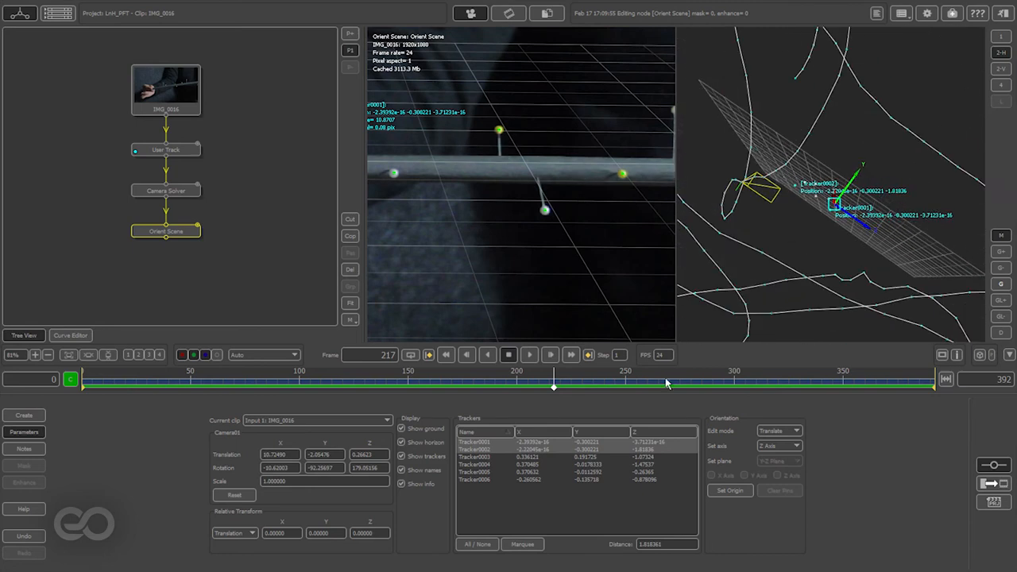
# Switch the Orient Scene edit mode to Rotate.
pyautogui.click(777, 429)
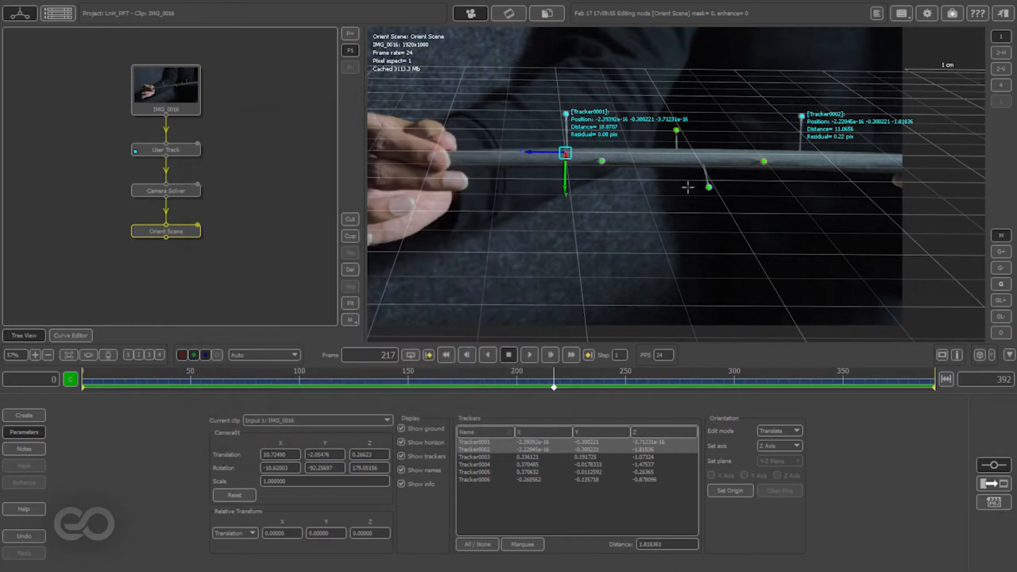
pyautogui.click(779, 429)
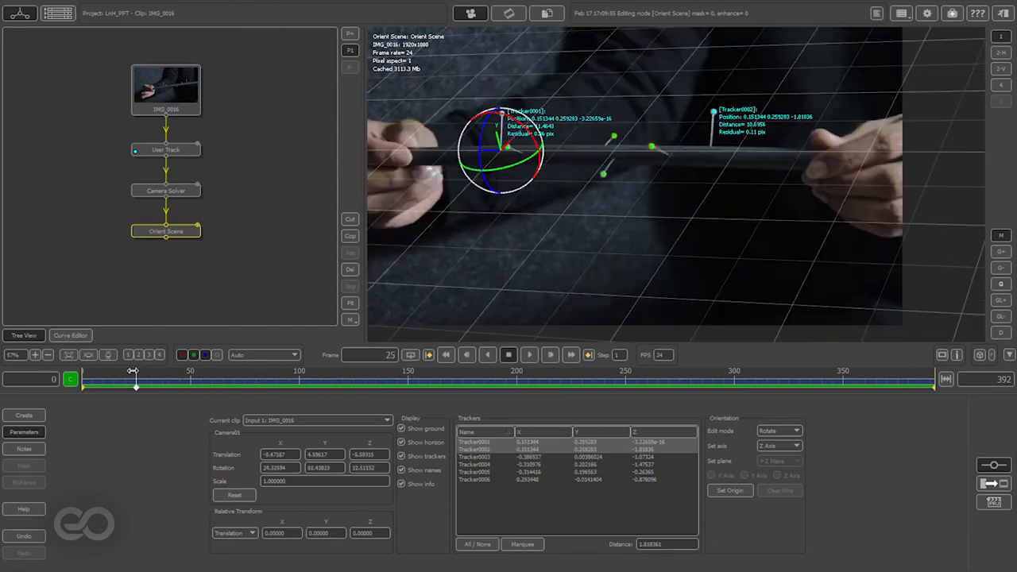
# Rotate the scene so the ground grid lies level, scrubbing the clip to check alignment.
pyautogui.moveTo(136, 379); pyautogui.dragTo(833, 378)
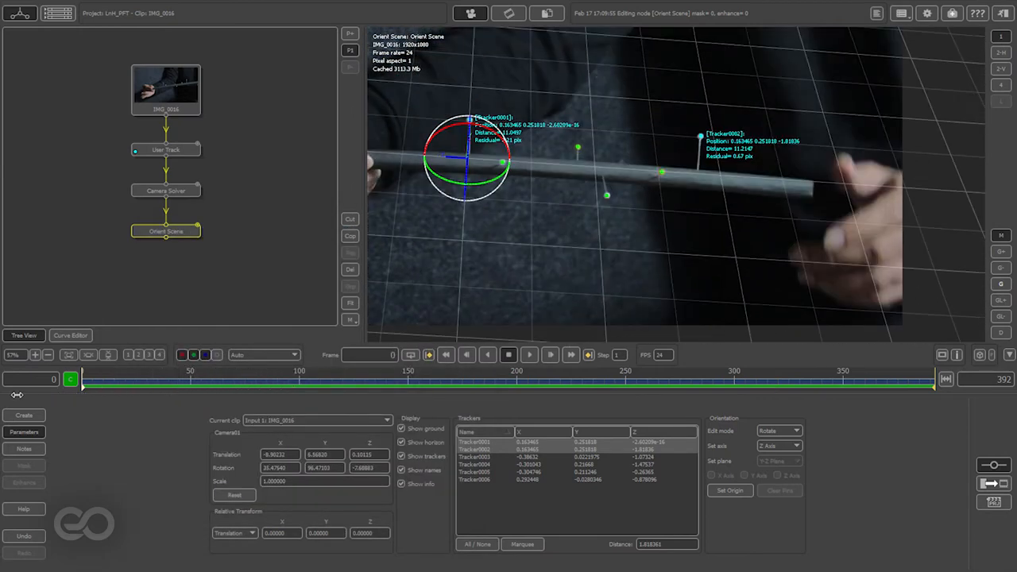
pyautogui.moveTo(83, 378); pyautogui.dragTo(613, 378)
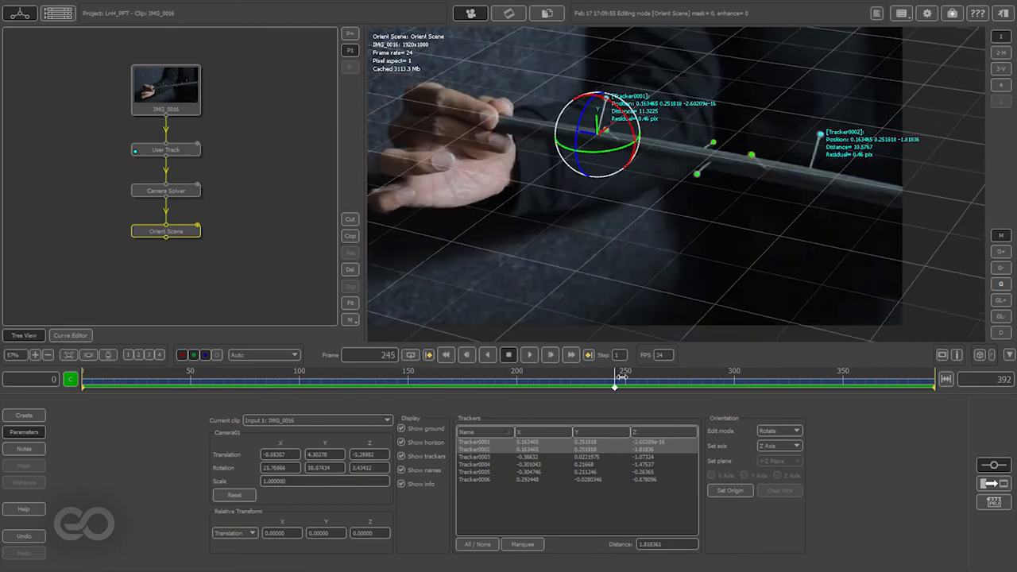
pyautogui.moveTo(614, 383); pyautogui.dragTo(867, 383)
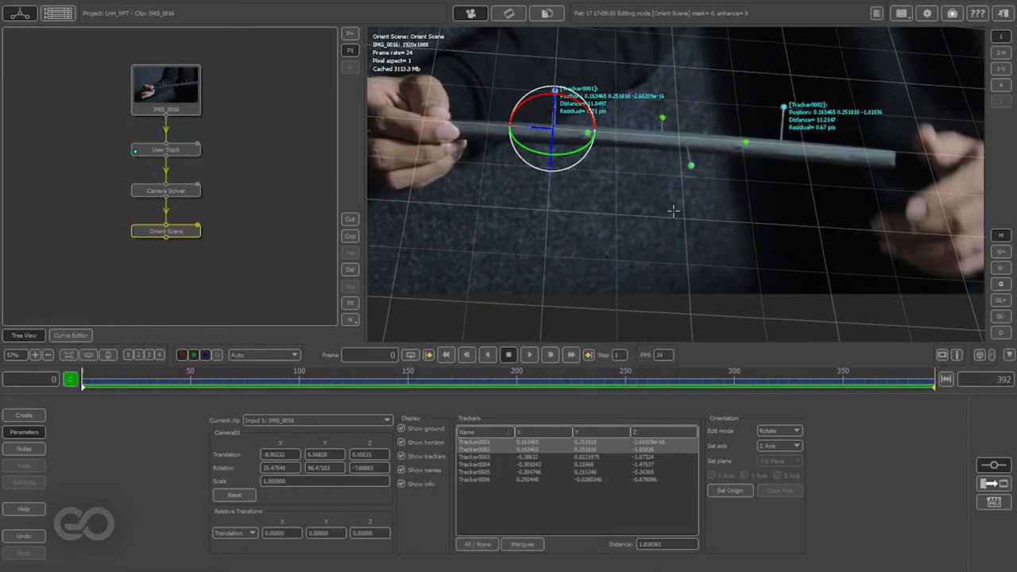
pyautogui.moveTo(701, 151)
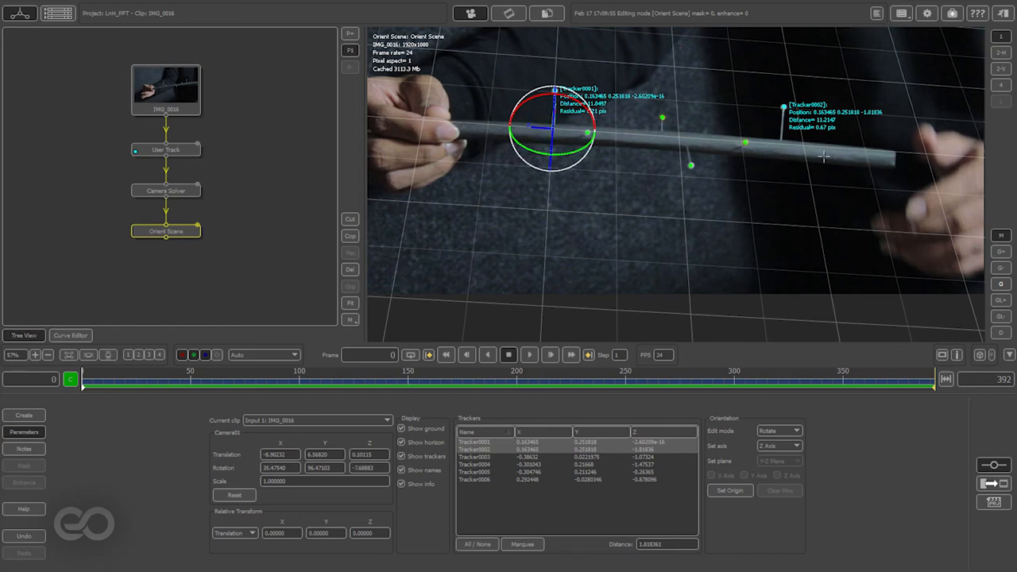
pyautogui.moveTo(448, 169)
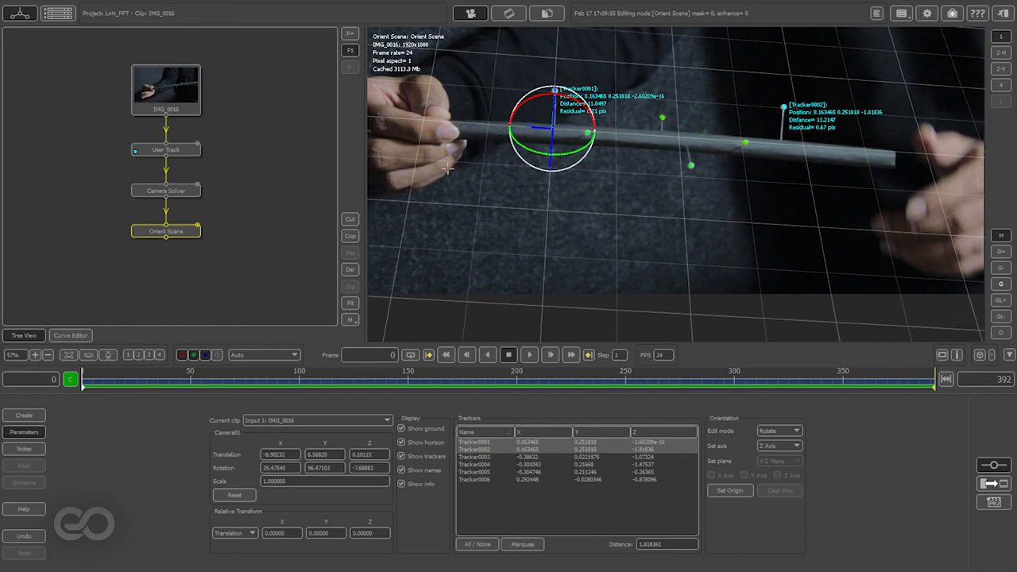
pyautogui.moveTo(760, 266)
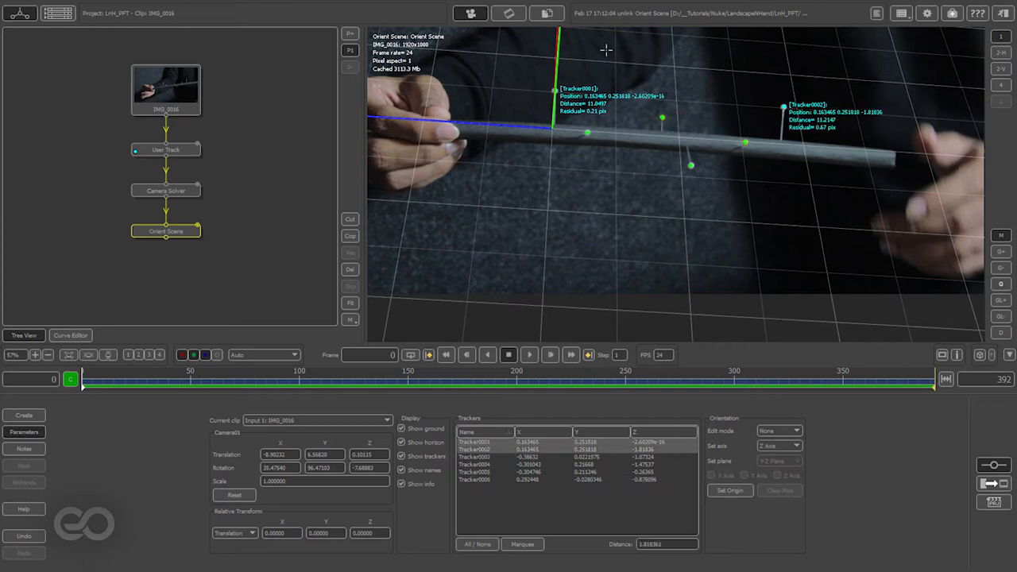
# Set the distance between the two chosen trackers to 15 units to rescale the scene.
pyautogui.click(665, 544)
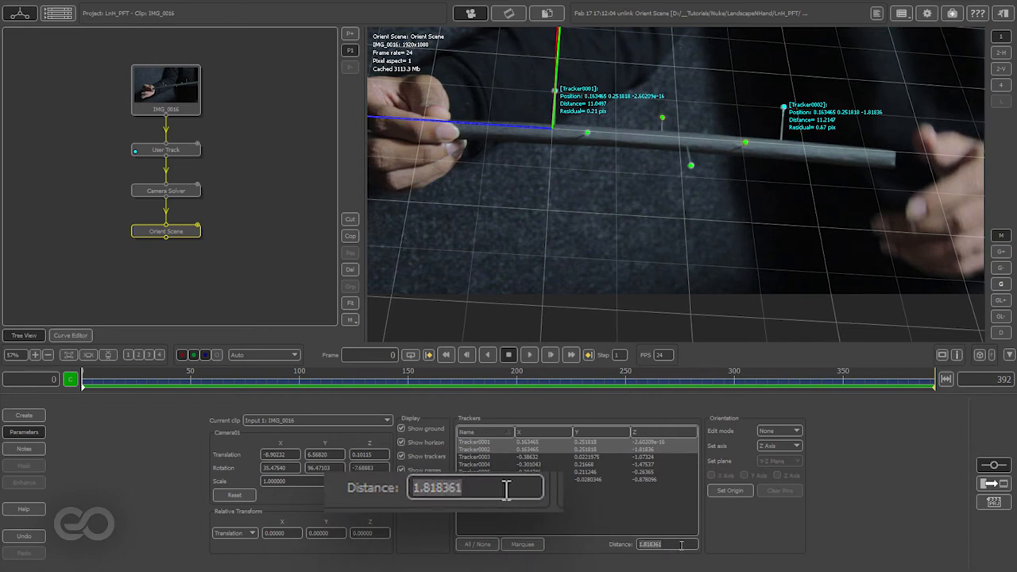
pyautogui.write('15.000000')
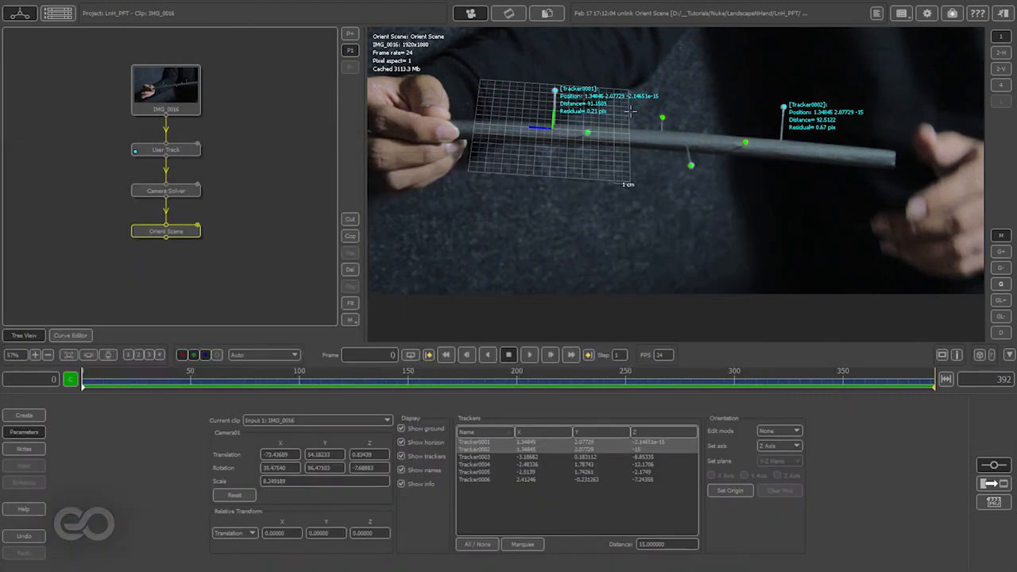
pyautogui.moveTo(750, 115)
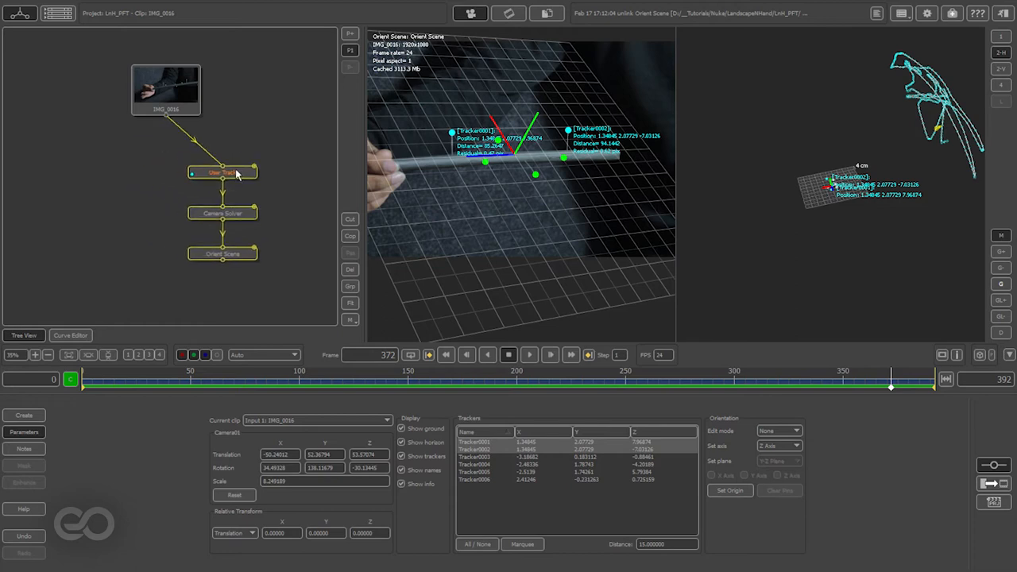
# Add an Edit Camera node taking the source clip as its input.
pyautogui.click(127, 230)
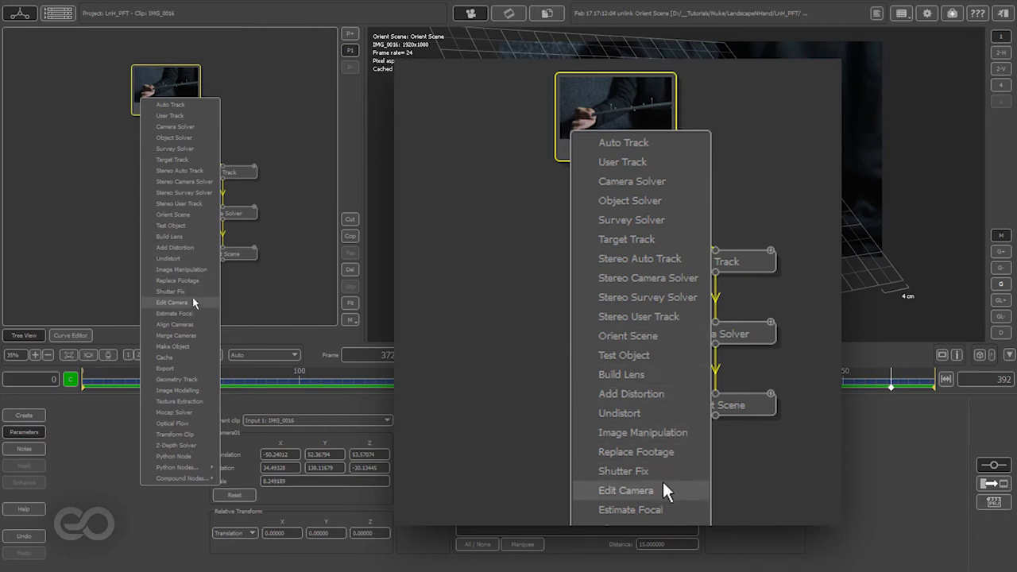
pyautogui.click(626, 490)
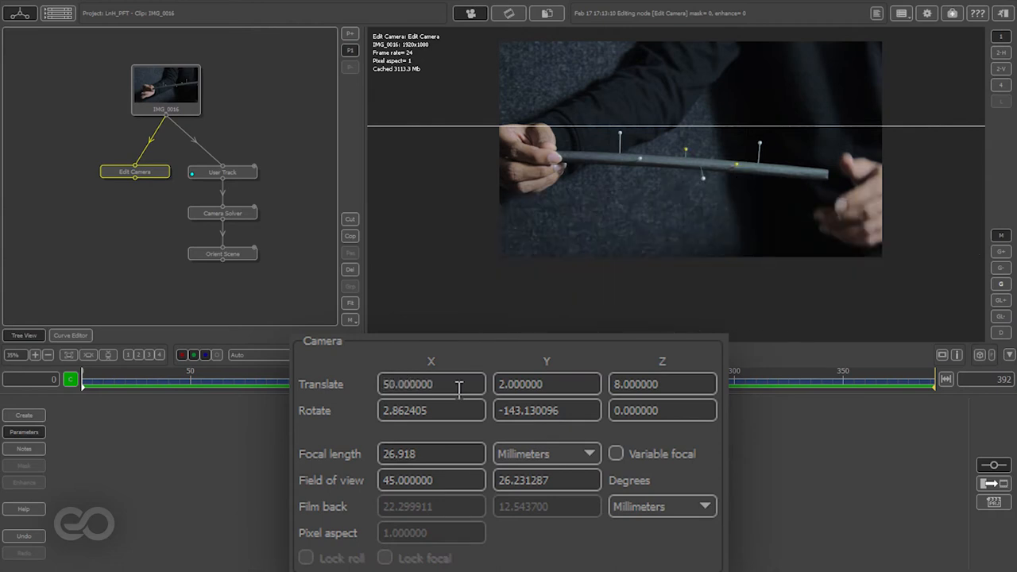
# Place the Edit Camera at translation X 50, Y 20, Z 65.
pyautogui.click(547, 383)
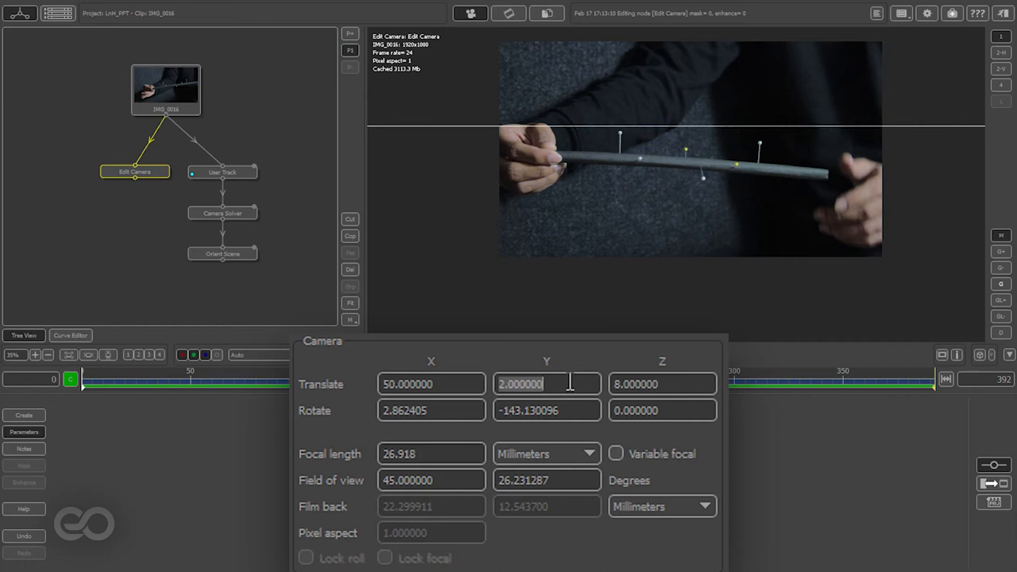
pyautogui.click(547, 383)
pyautogui.write('20.000000')
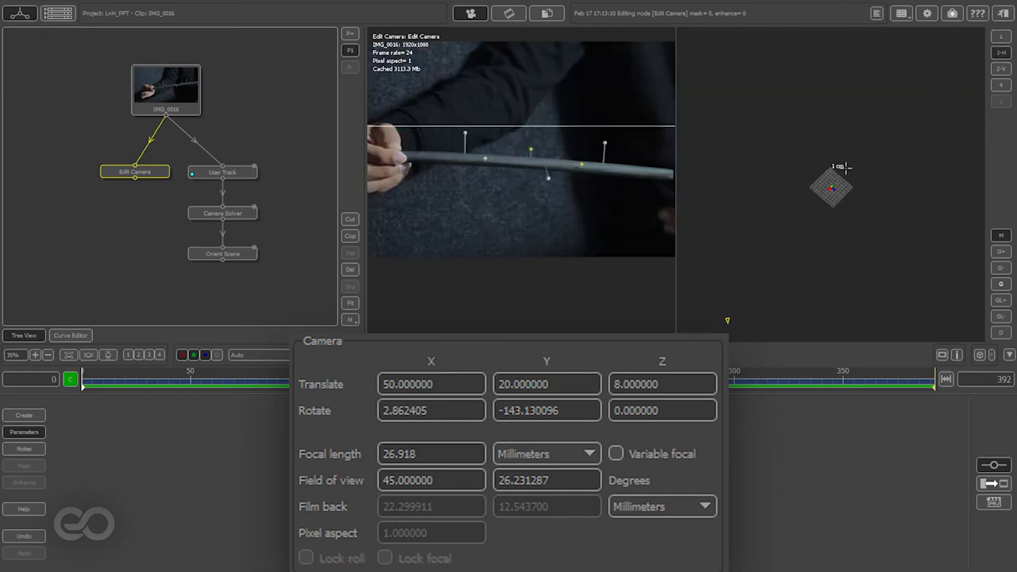
pyautogui.click(661, 383)
pyautogui.write('60.000000')
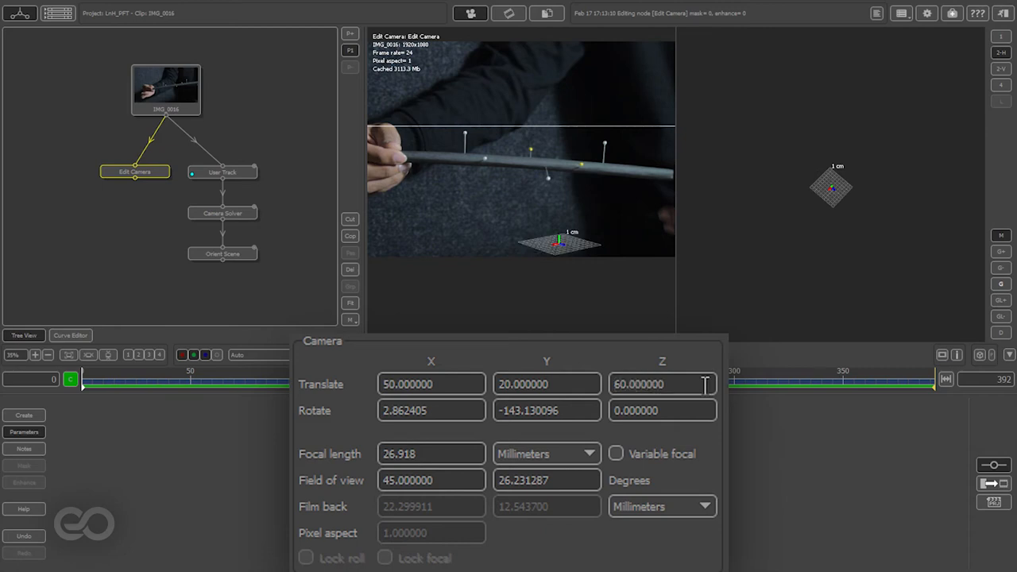
pyautogui.click(661, 383)
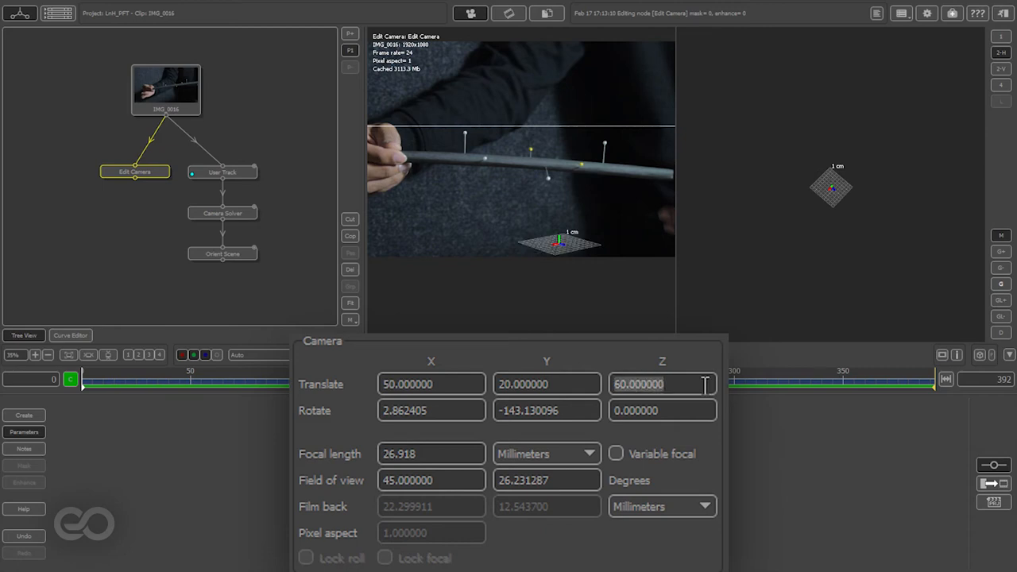
pyautogui.write('65.000000')
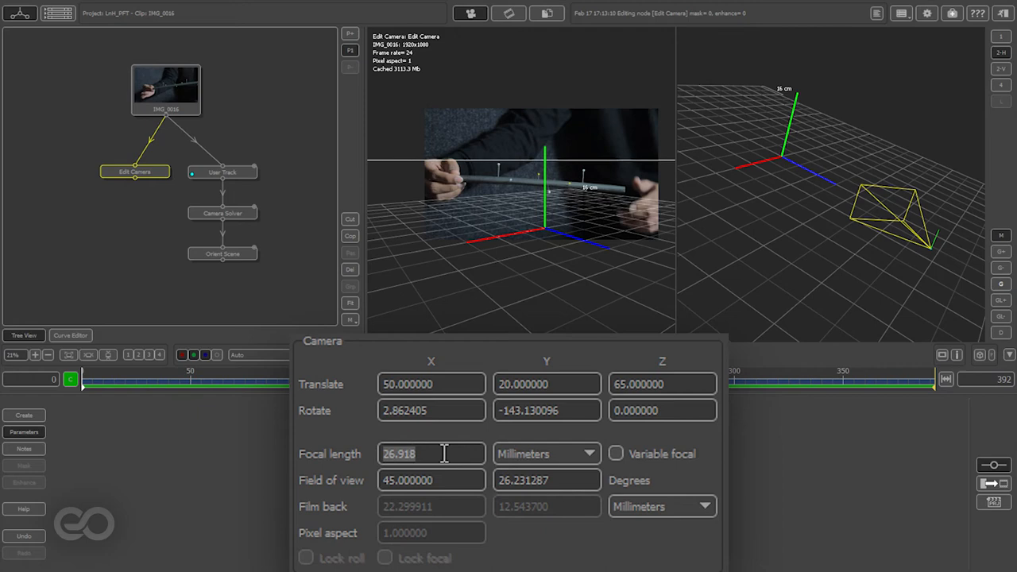
# Set the Edit Camera focal length to 50 mm and confirm it.
pyautogui.write('50.000')
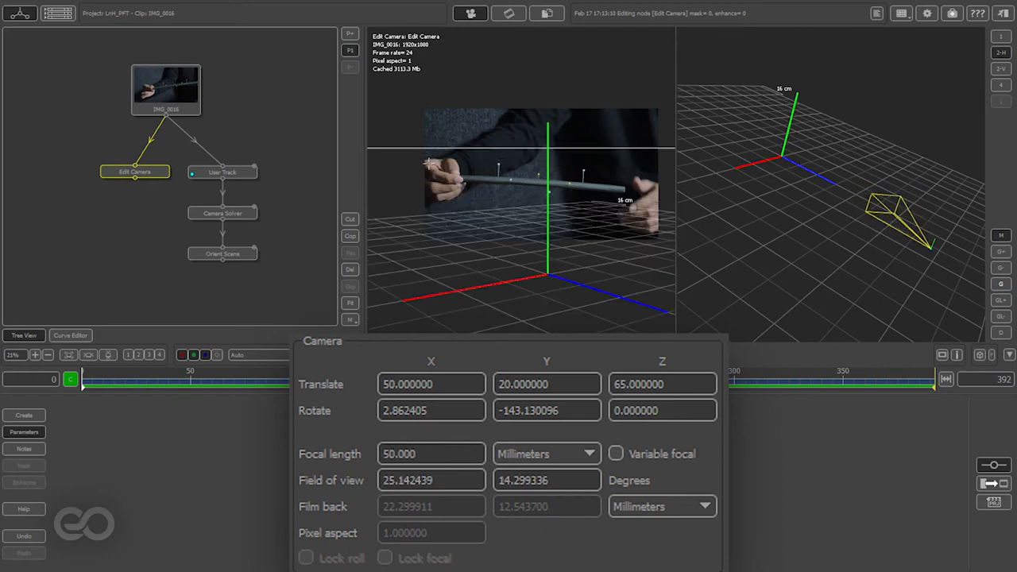
pyautogui.click(134, 172)
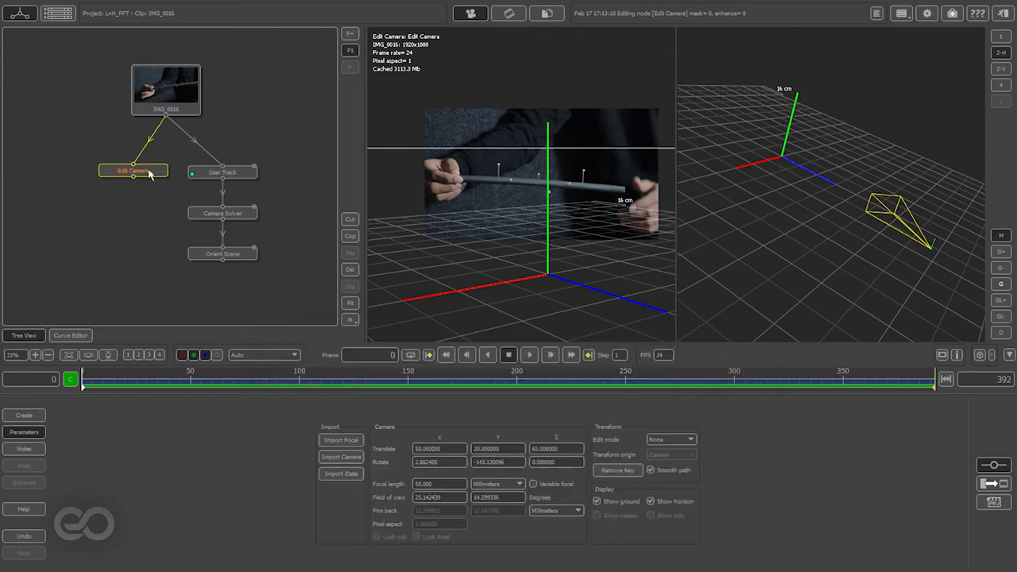
pyautogui.click(222, 255)
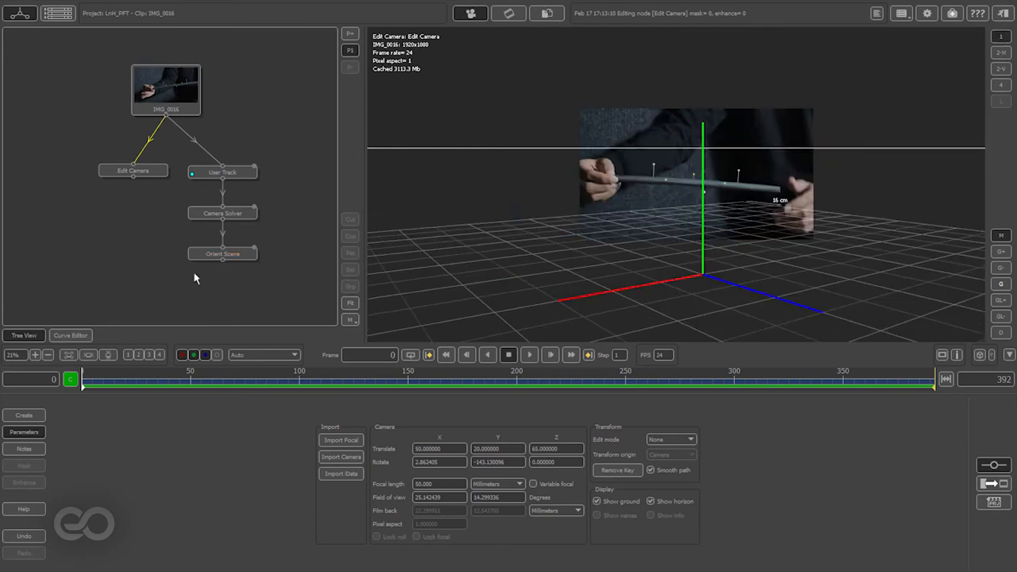
# Add a Make Object node fed by the Edit Camera and Orient Scene outputs.
pyautogui.click(23, 415)
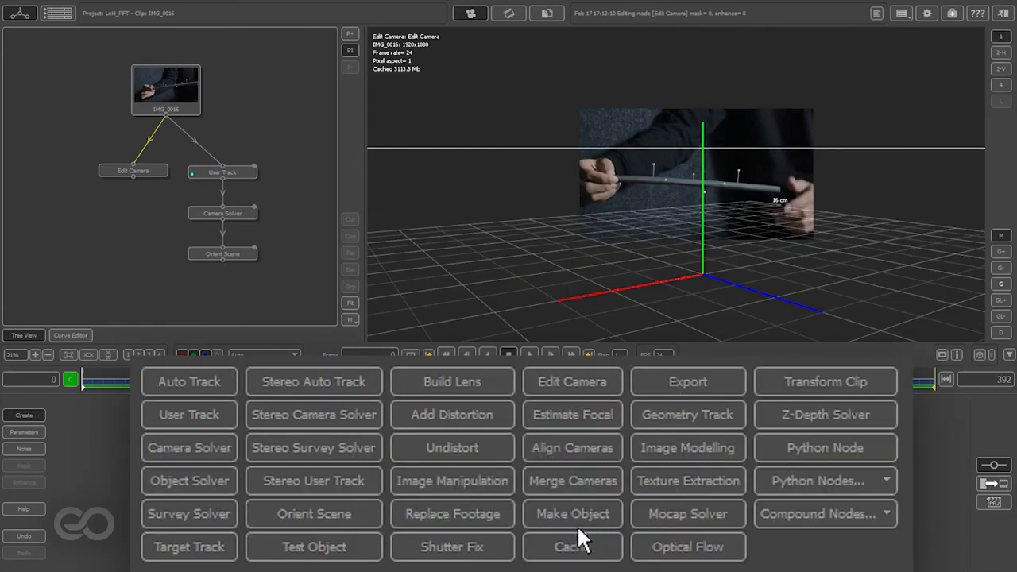
pyautogui.click(573, 513)
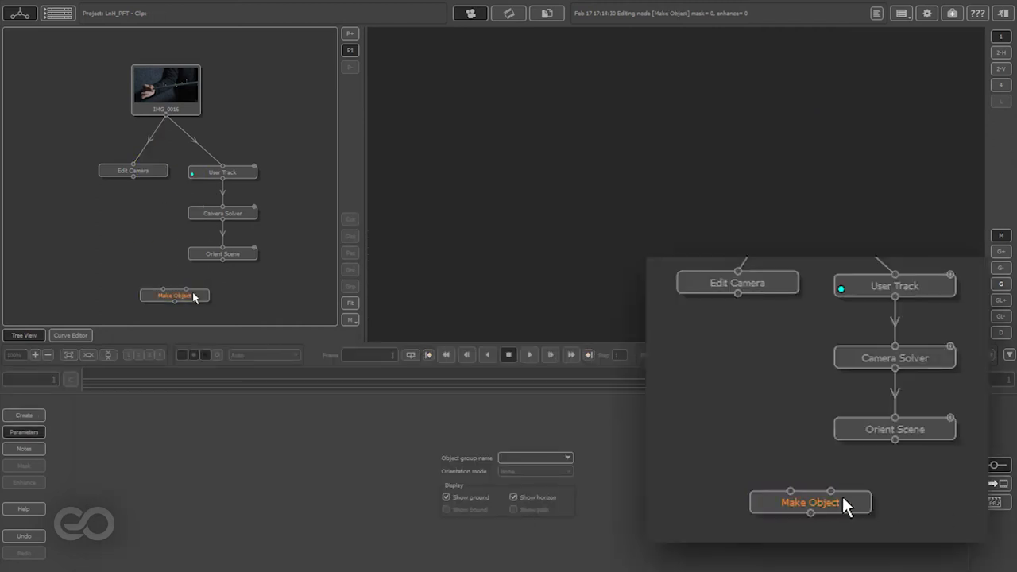
pyautogui.click(810, 502)
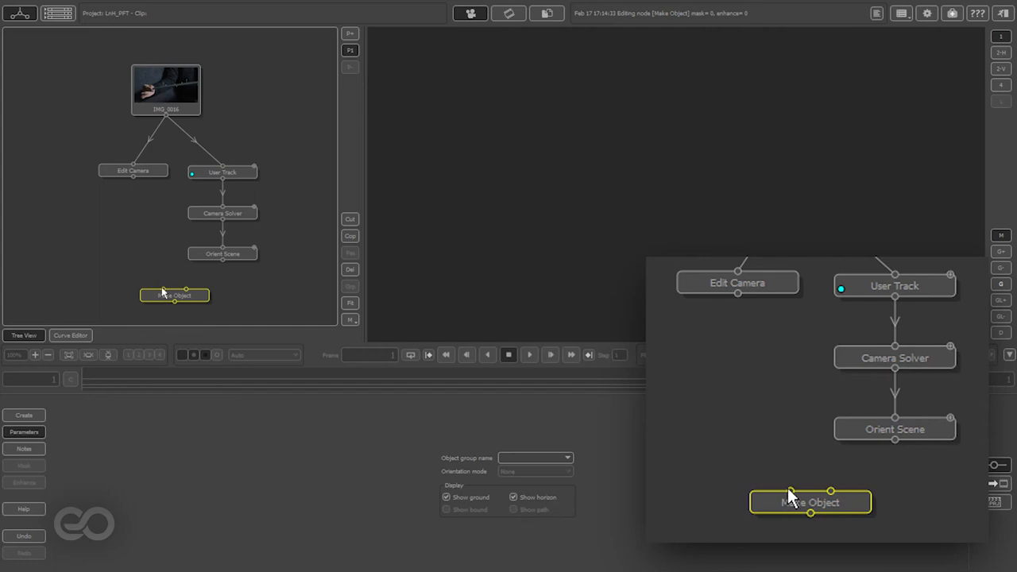
pyautogui.click(744, 283)
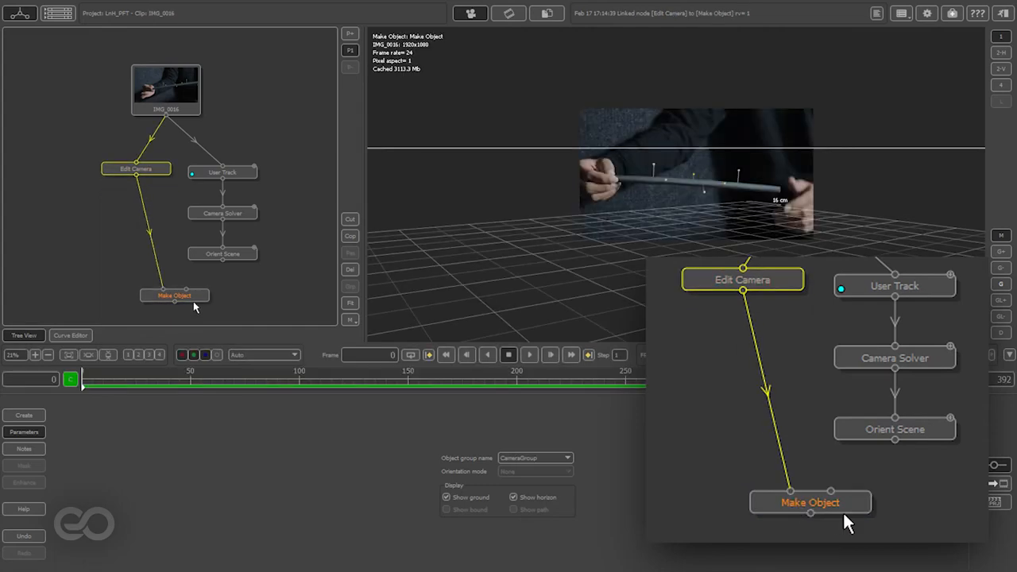
pyautogui.click(894, 430)
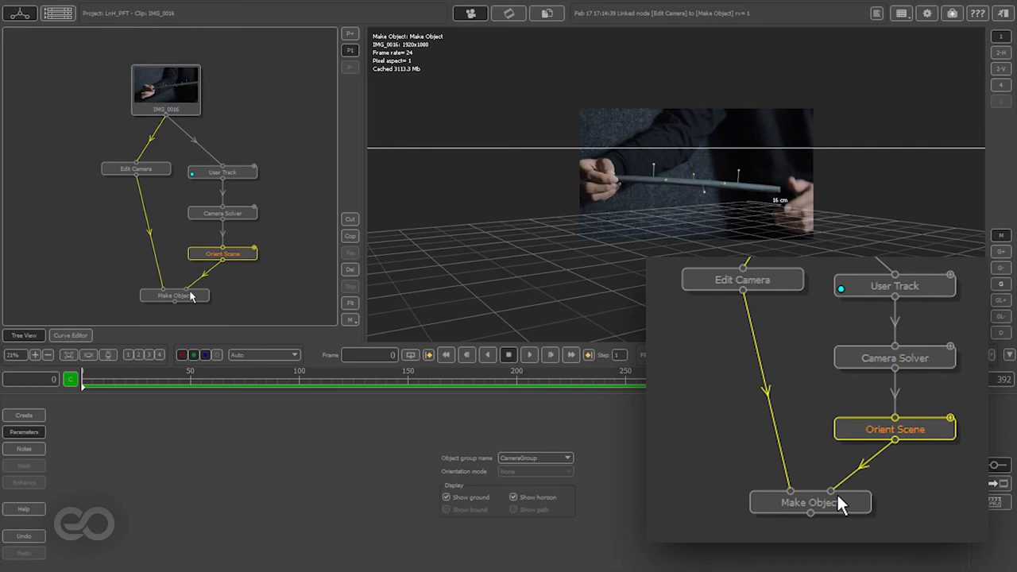
pyautogui.click(810, 502)
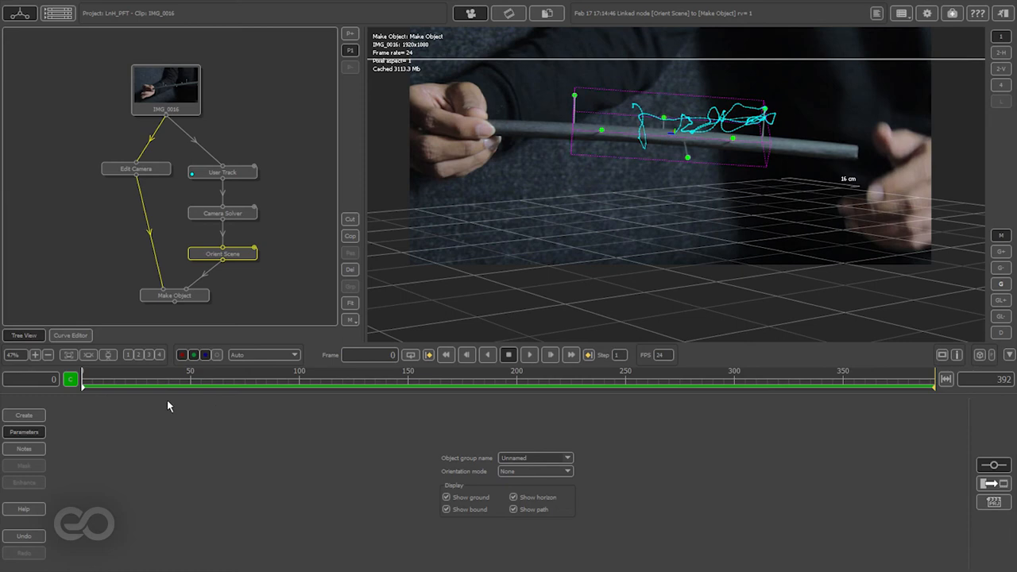
# Scrub through the shot reviewing the rod's object path, then orbit it in the 3D view.
pyautogui.moveTo(83, 388); pyautogui.dragTo(305, 387)
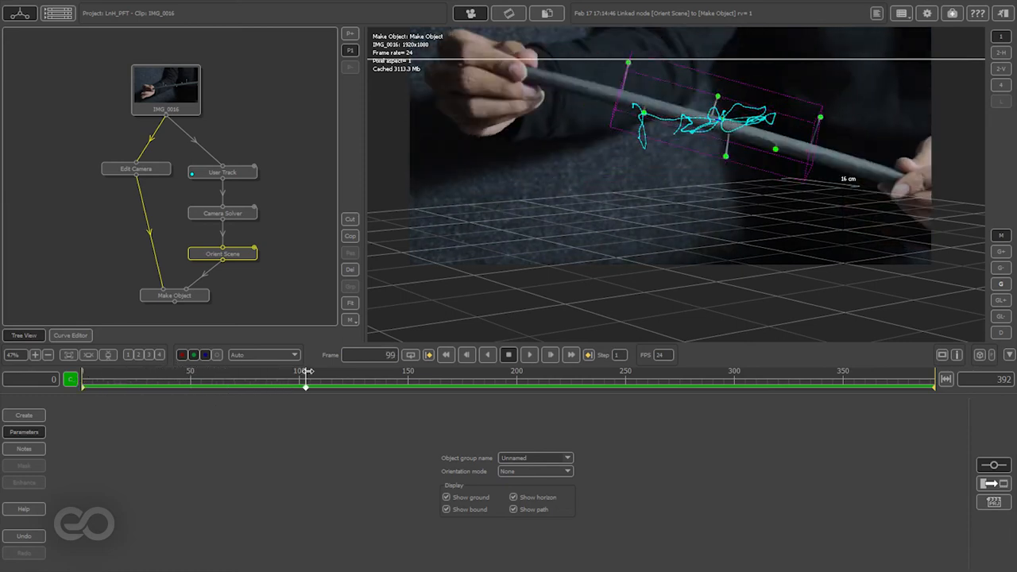
pyautogui.moveTo(305, 380); pyautogui.dragTo(607, 380)
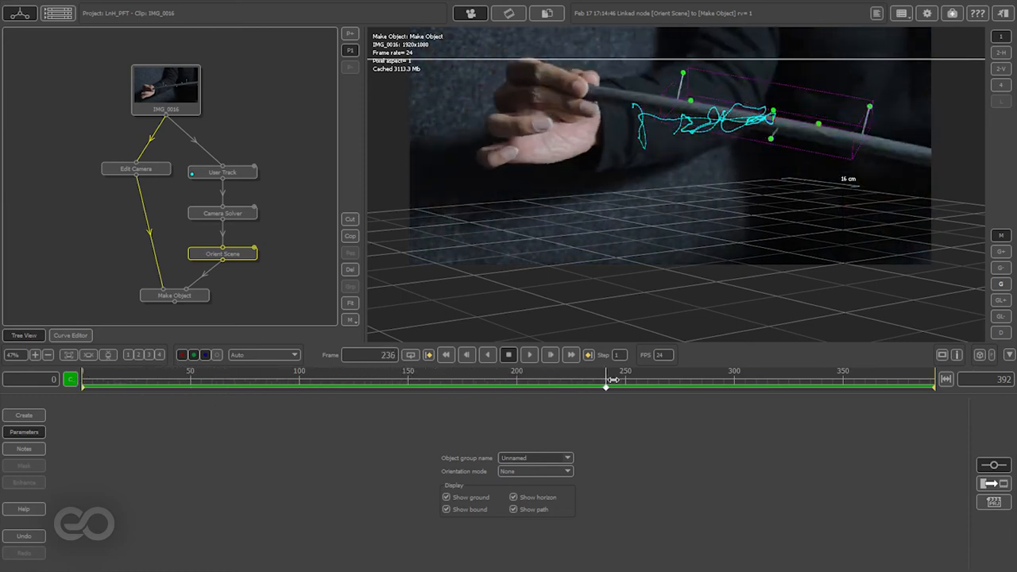
pyautogui.moveTo(607, 388); pyautogui.dragTo(661, 388)
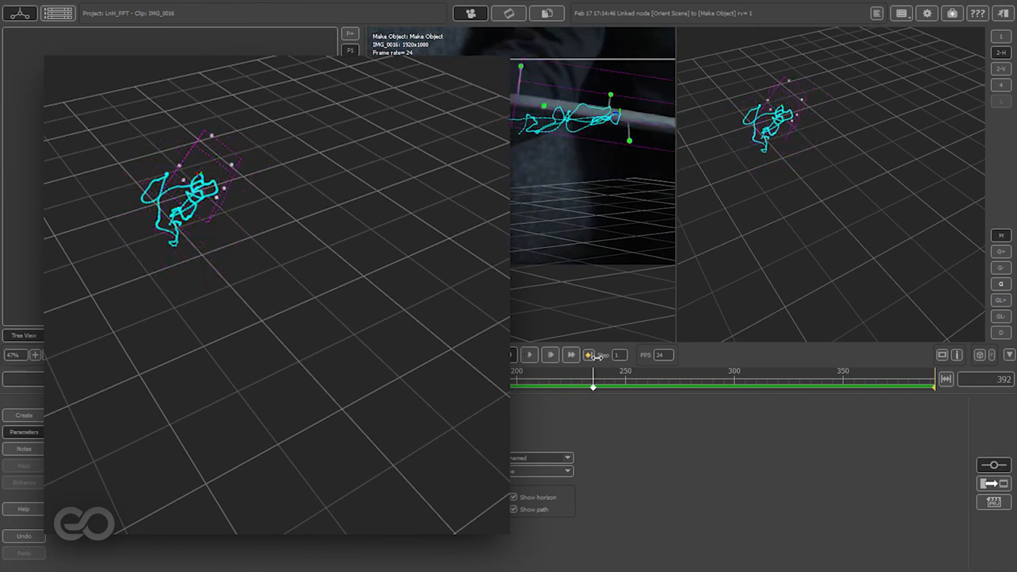
pyautogui.moveTo(591, 388); pyautogui.dragTo(931, 388)
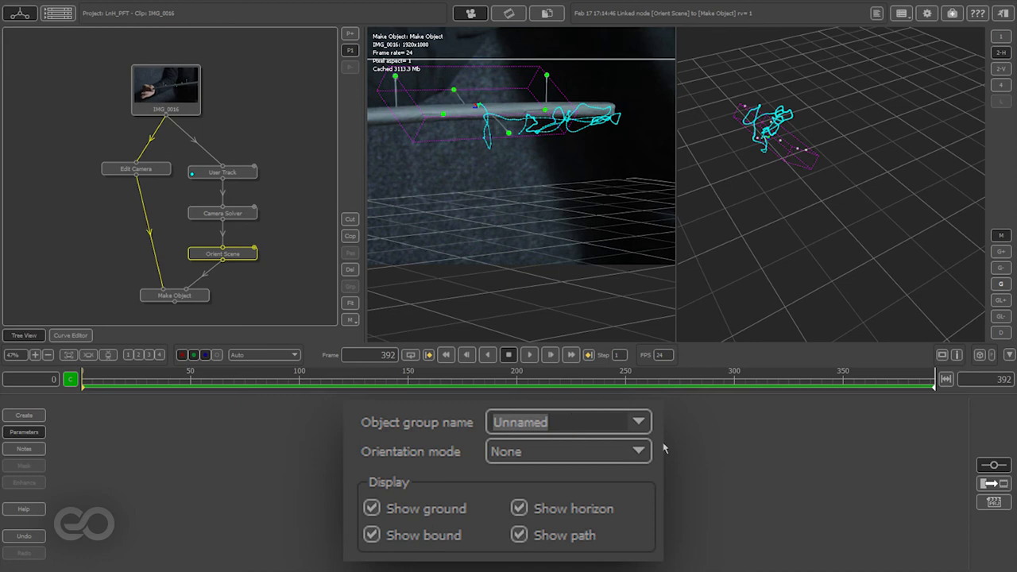
# Name the object group 'Obj' and reselect Make Object and the User Track node.
pyautogui.write('Obj')
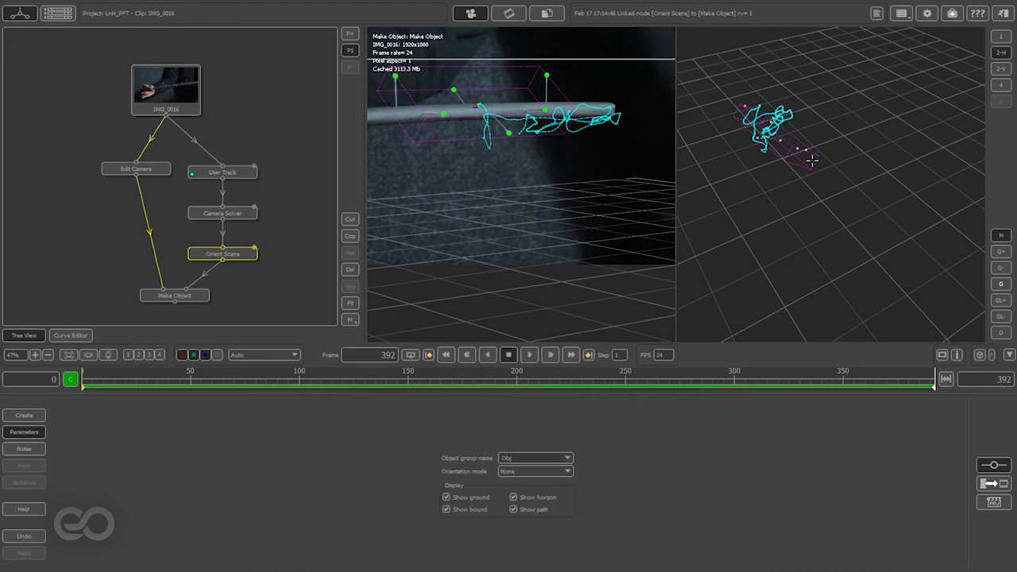
pyautogui.click(156, 297)
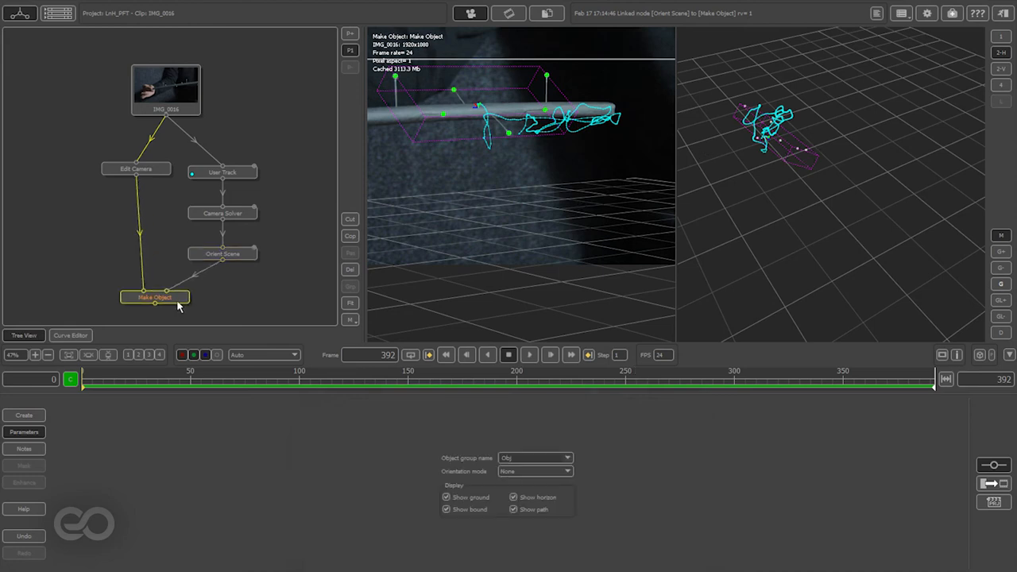
pyautogui.click(222, 172)
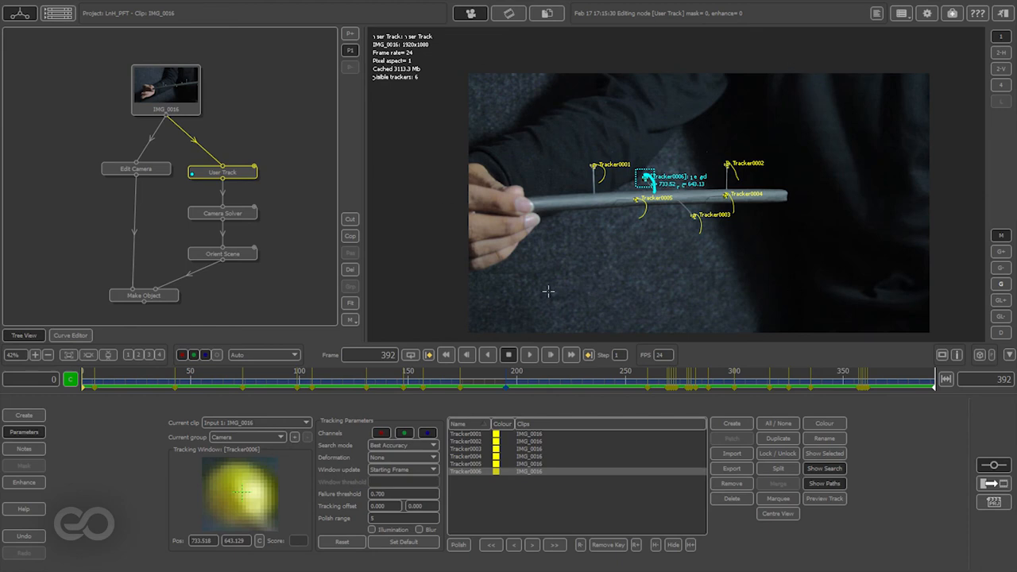
# Review the Camera Solver, Orient Scene and static camera nodes, ending on Make Object's rod path.
pyautogui.click(222, 213)
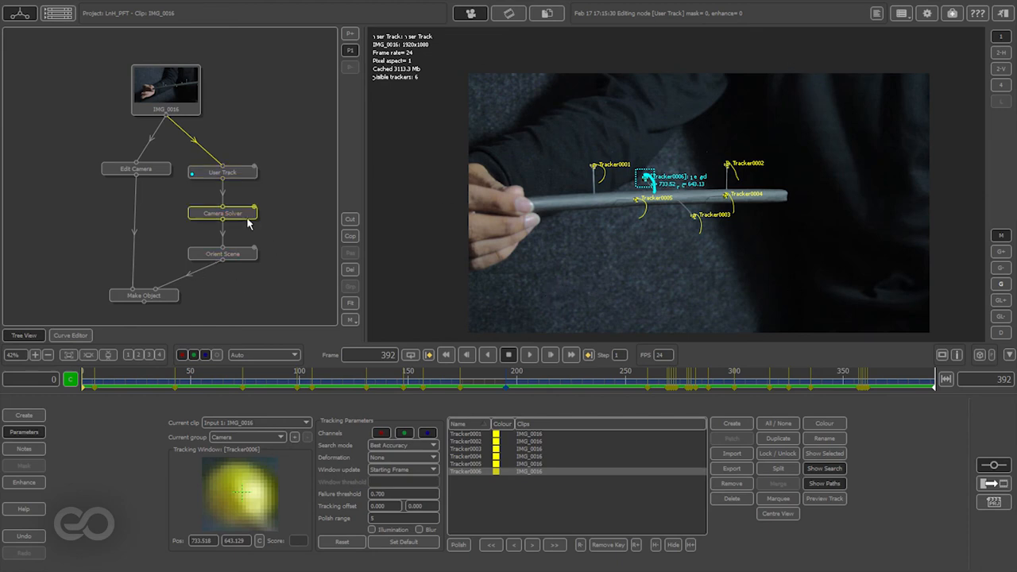
pyautogui.click(223, 213)
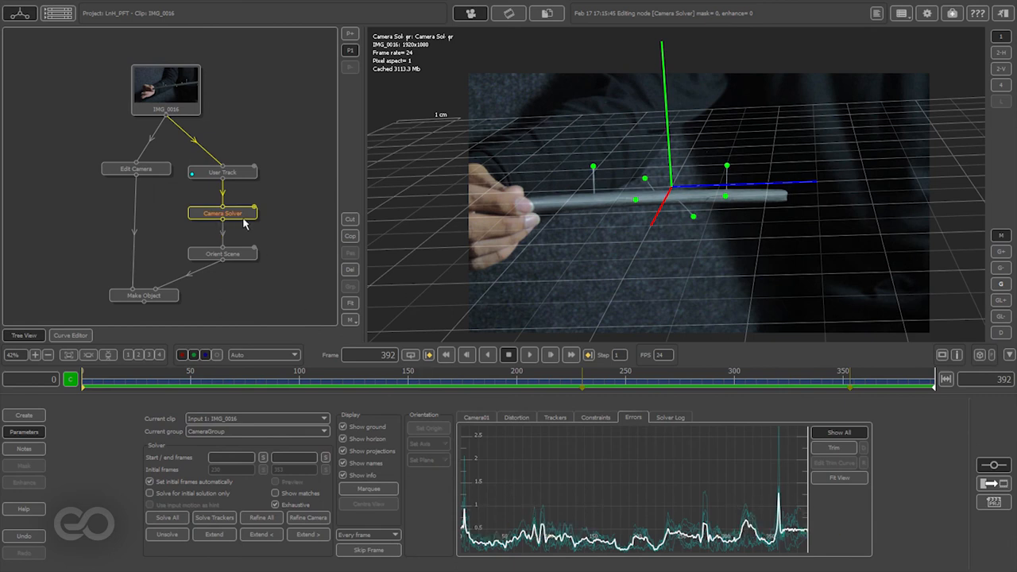
pyautogui.click(222, 254)
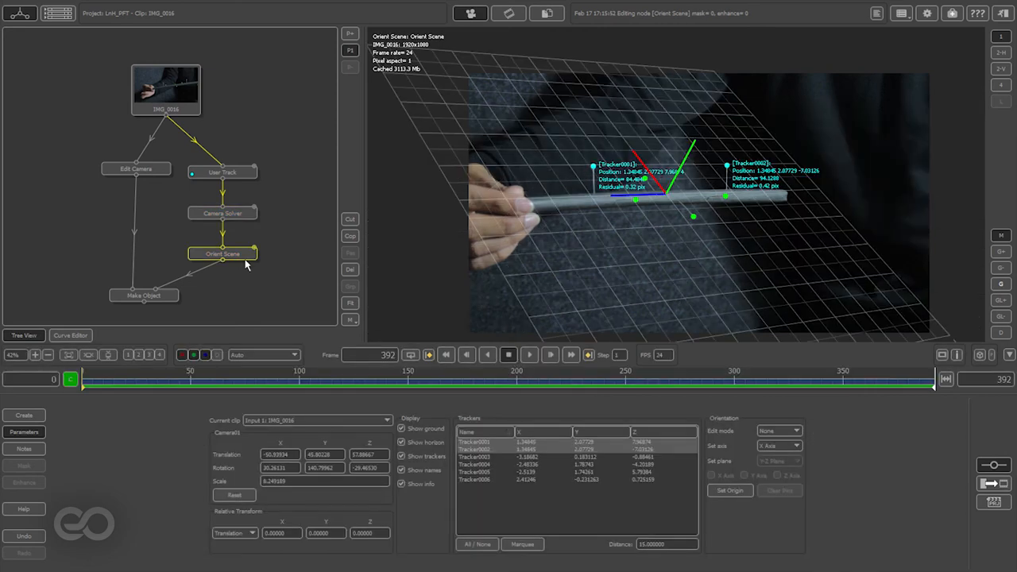
pyautogui.moveTo(840, 178)
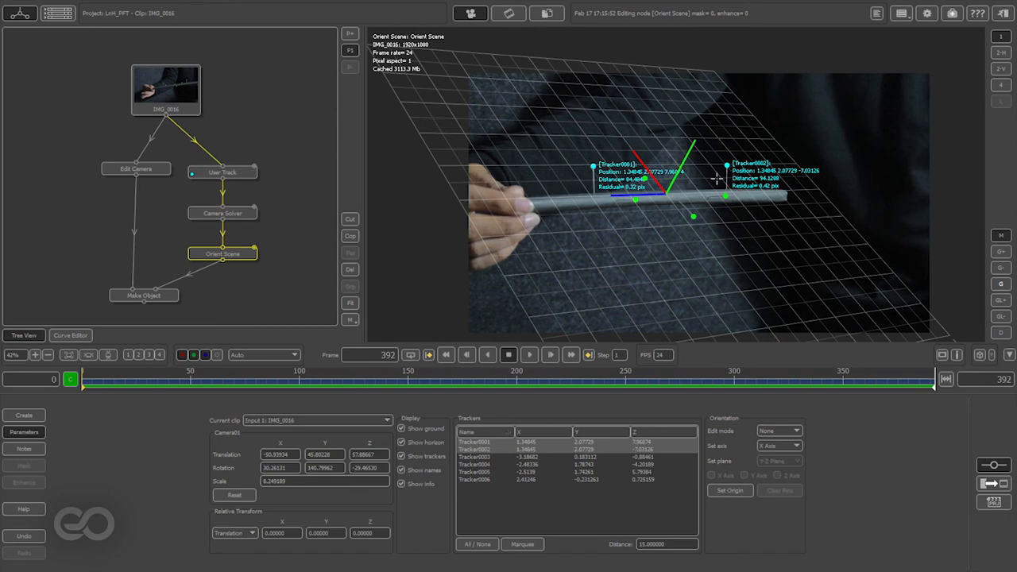
pyautogui.click(143, 294)
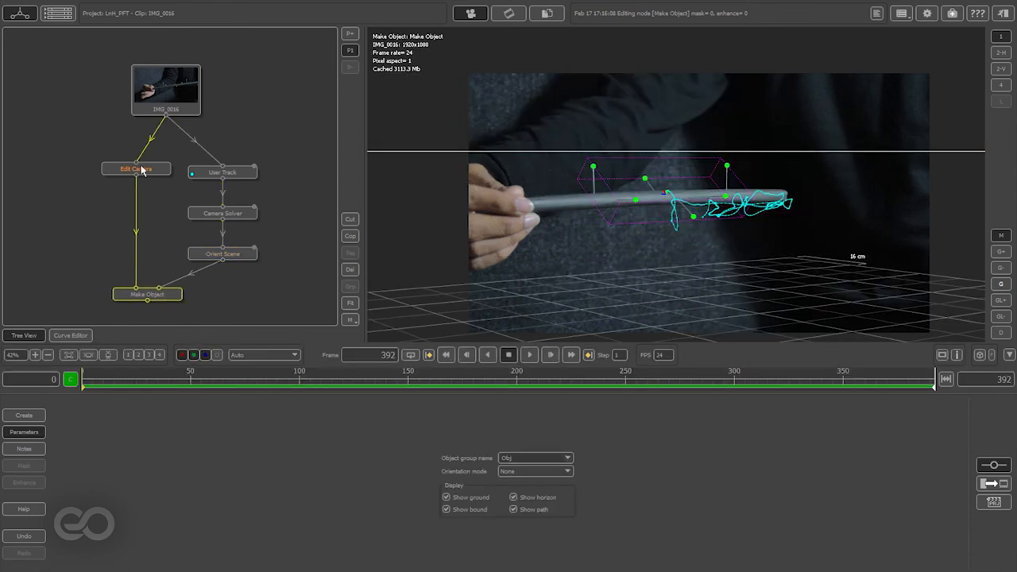
pyautogui.click(136, 169)
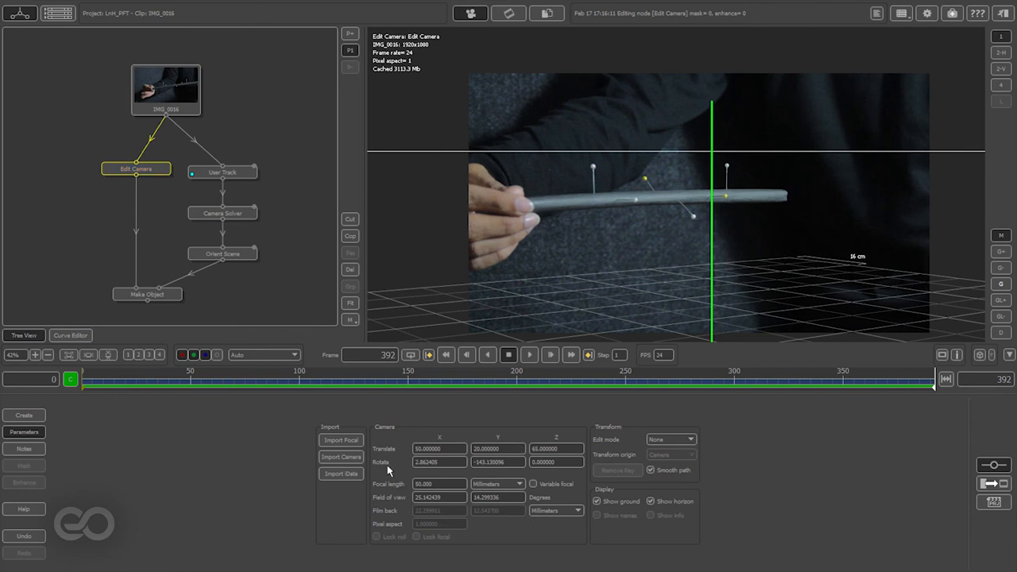
pyautogui.click(146, 294)
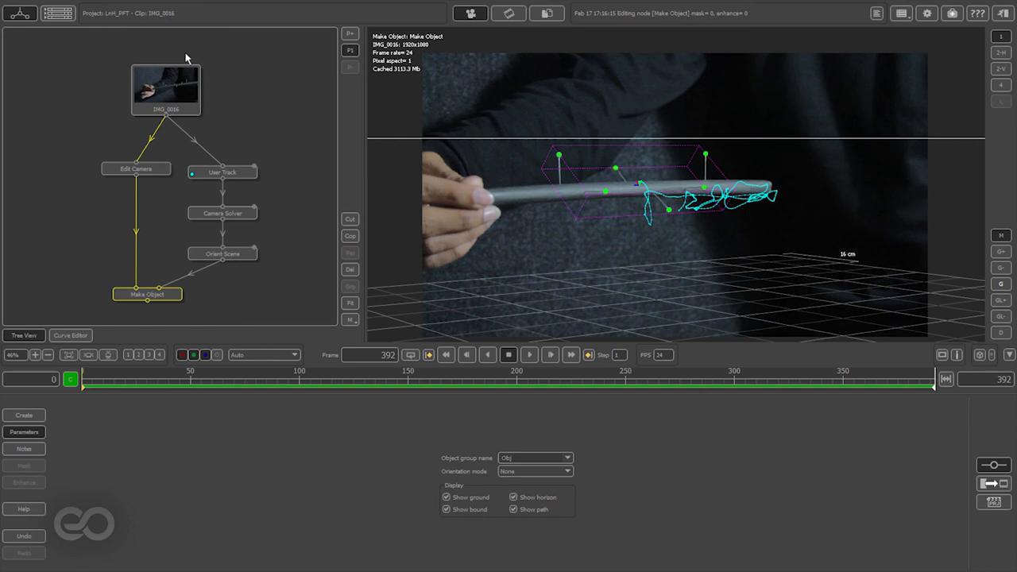
pyautogui.click(165, 89)
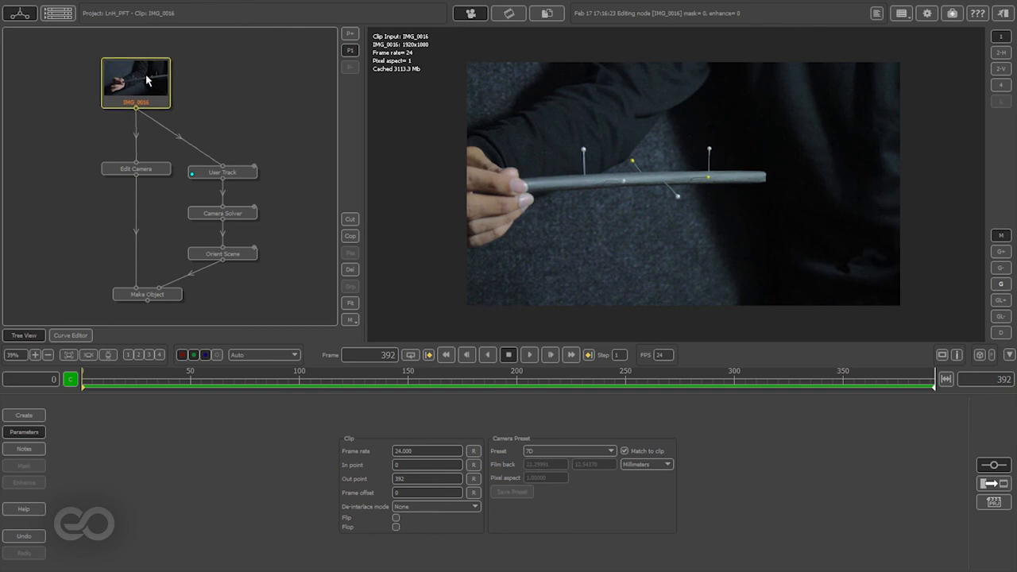
pyautogui.moveTo(171, 105)
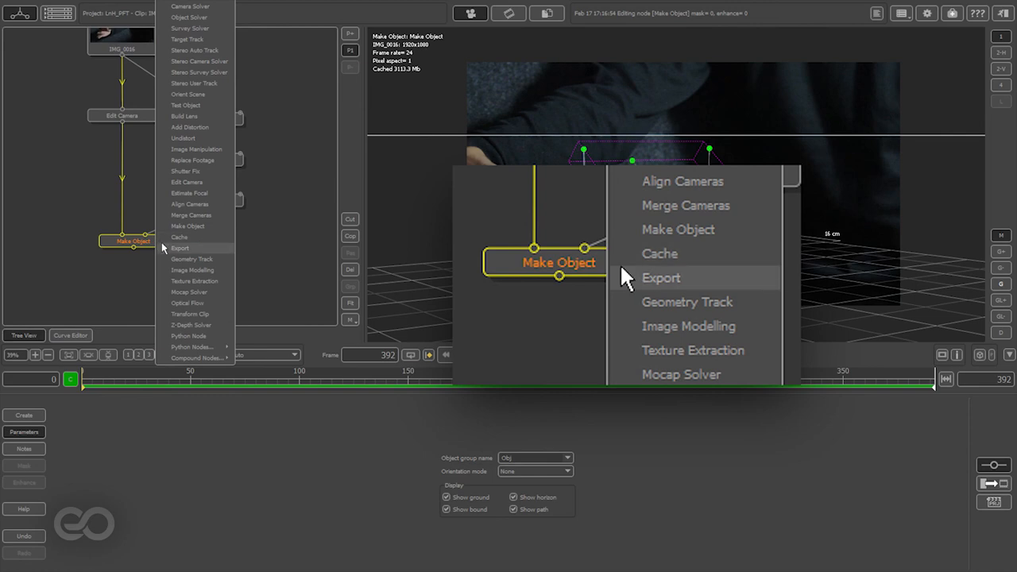
# Export the scene through a new Export node as IMG_0016.ma in Maya 2011 ASCII.
pyautogui.click(661, 277)
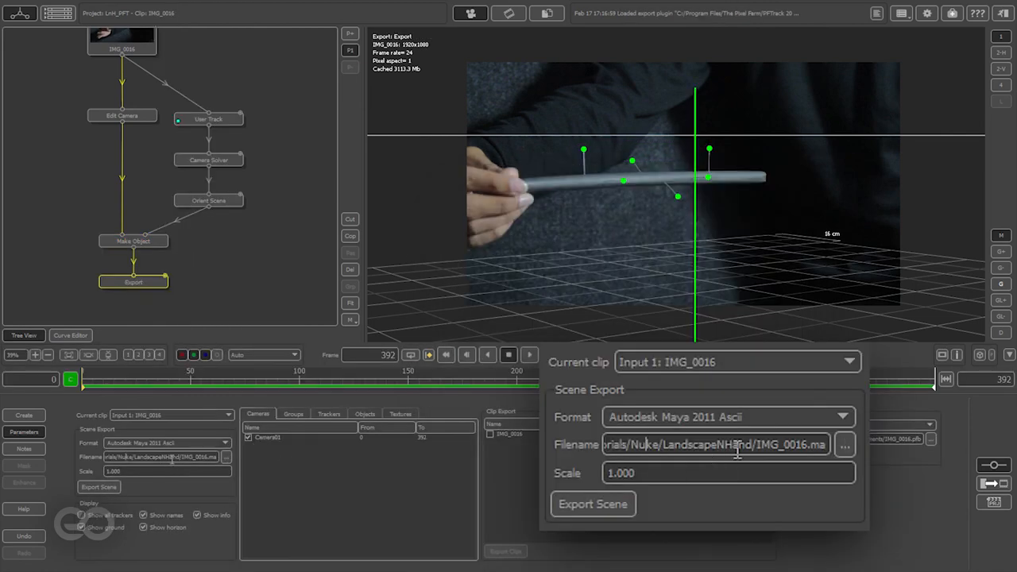
pyautogui.moveTo(744, 433)
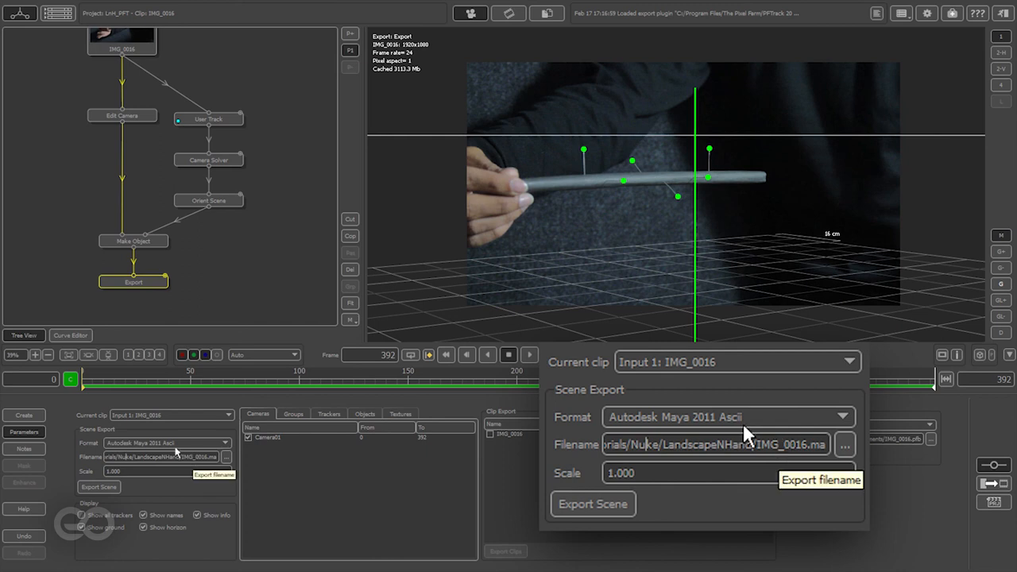
pyautogui.moveTo(776, 421)
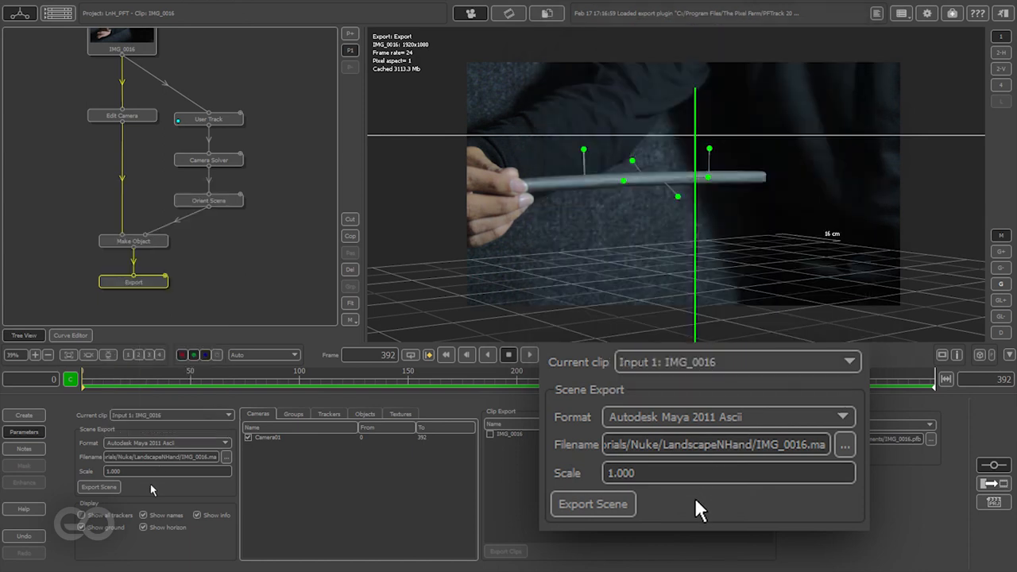
pyautogui.moveTo(119, 507)
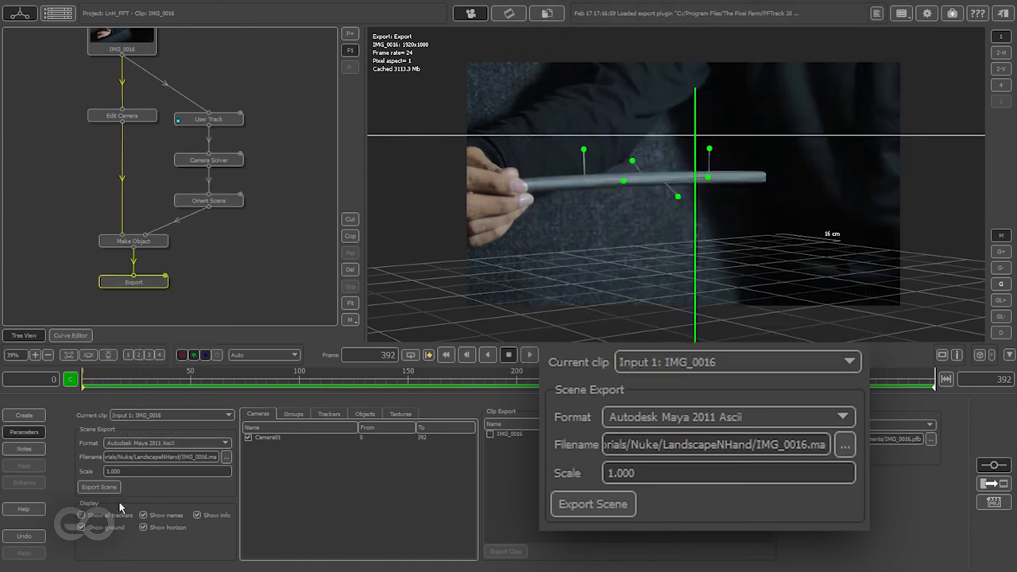
pyautogui.click(593, 504)
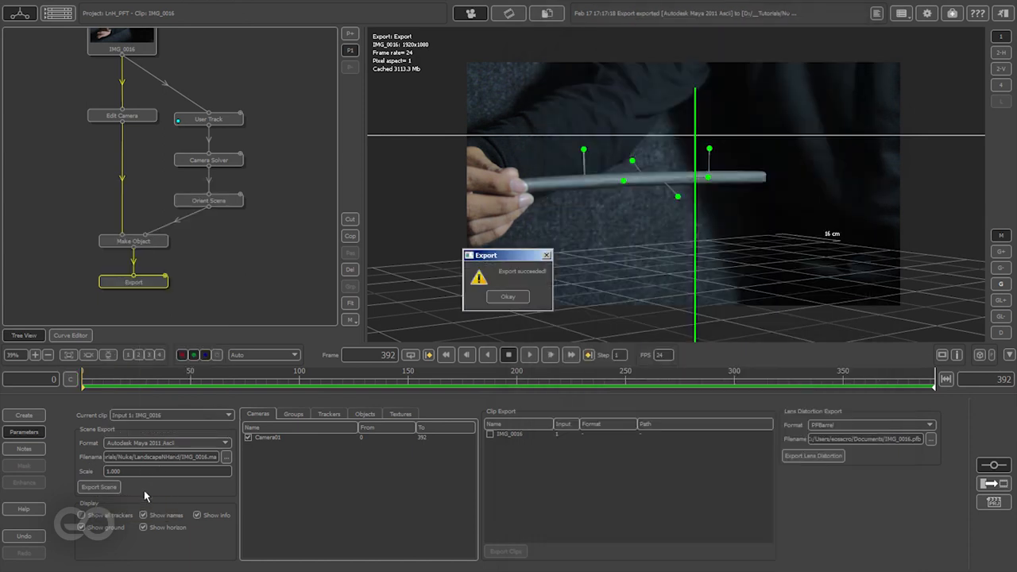
pyautogui.click(508, 297)
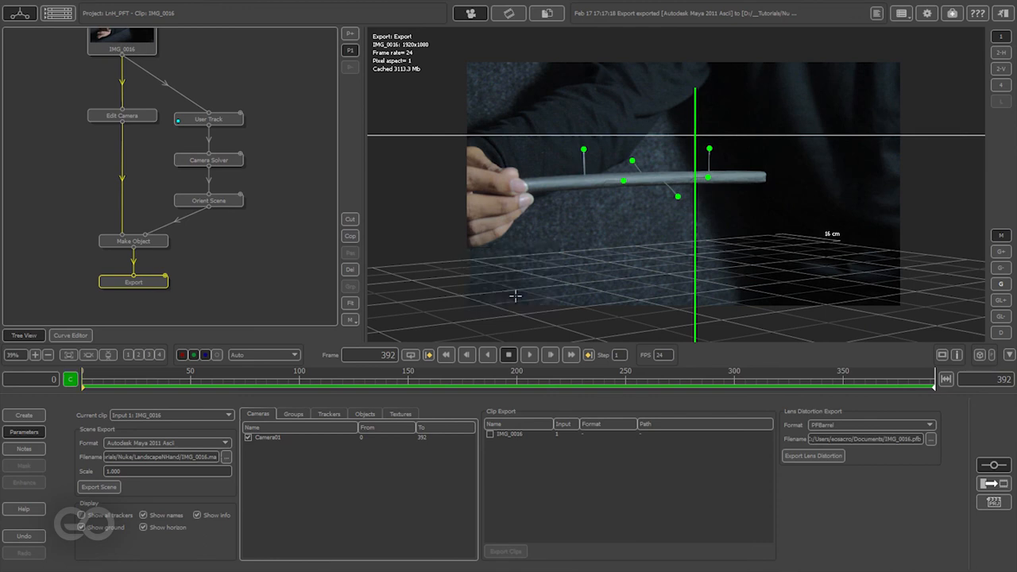
pyautogui.moveTo(495, 198)
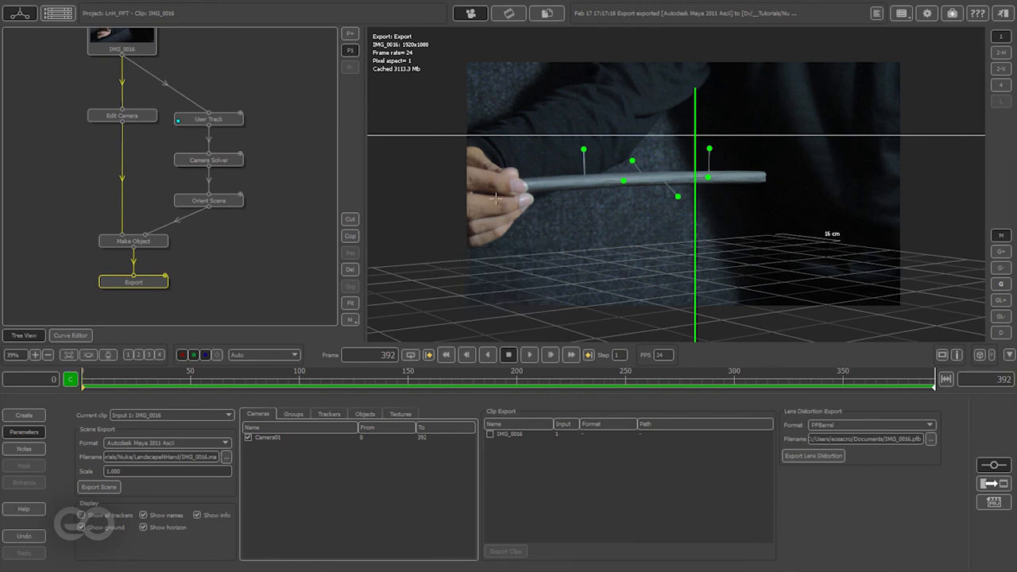